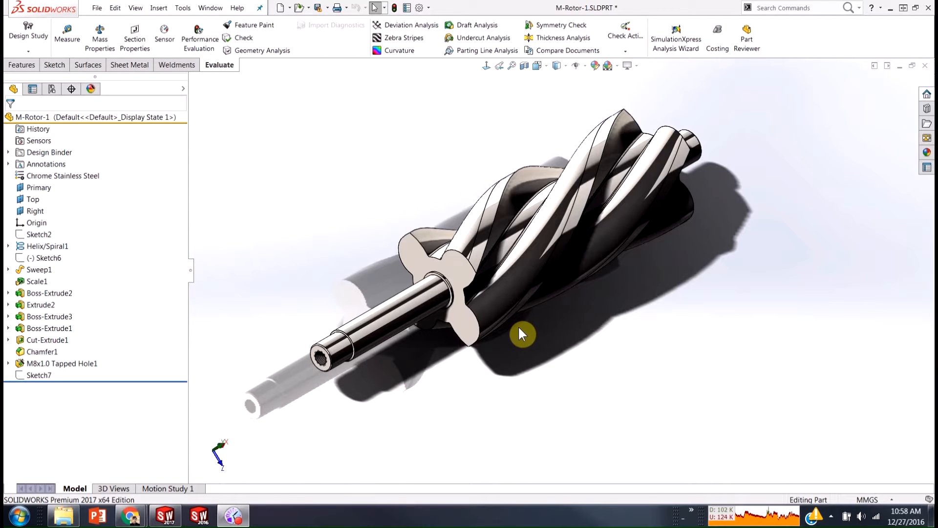
mouse_move(488, 330)
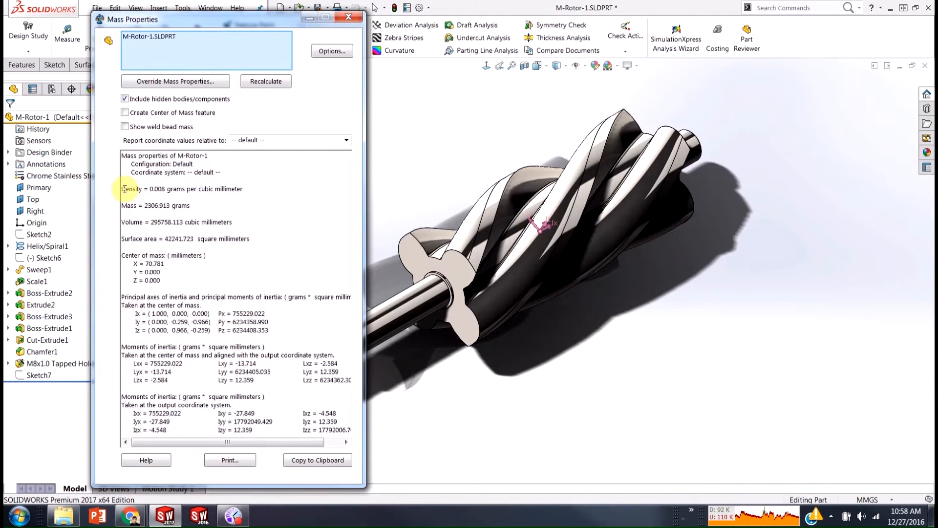
Highlight the 0.008 g/mm³ density line in the rotor's mass properties report.
triple_click(182, 189)
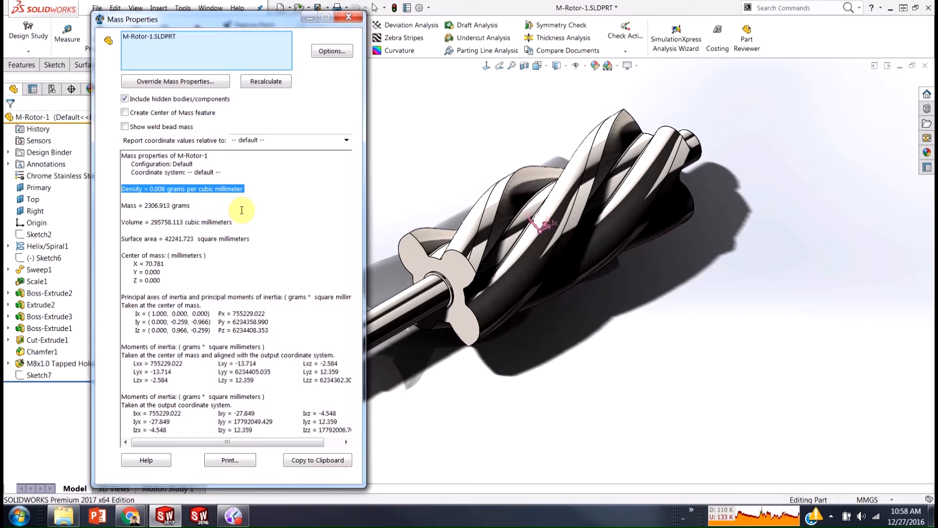
mouse_move(123, 211)
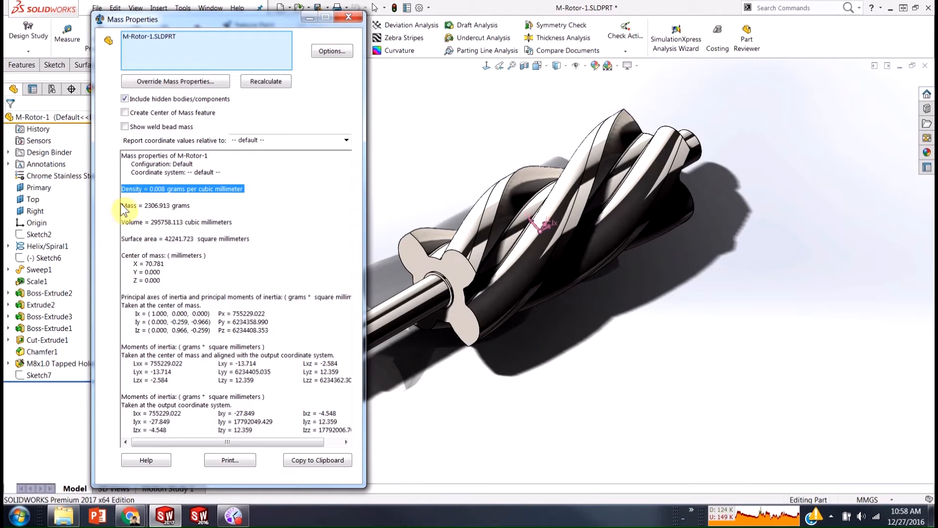
mouse_move(134, 252)
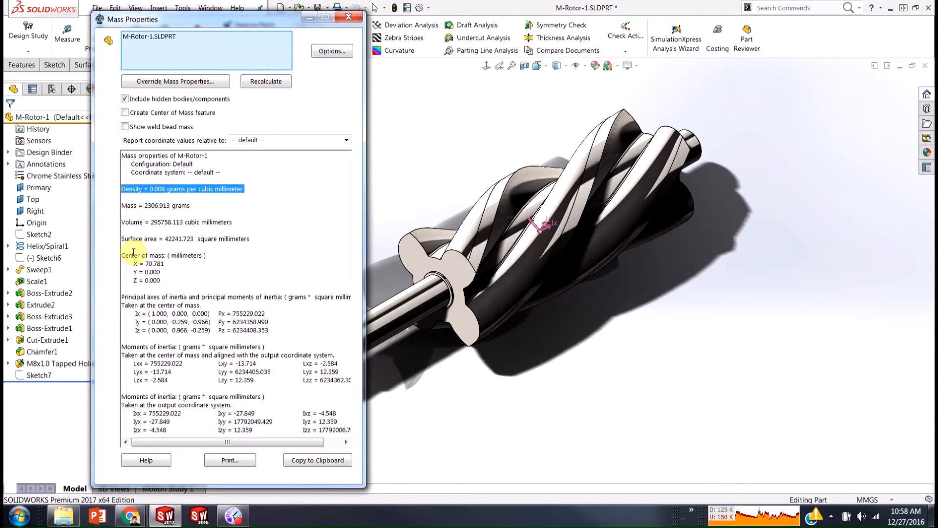
mouse_move(186, 269)
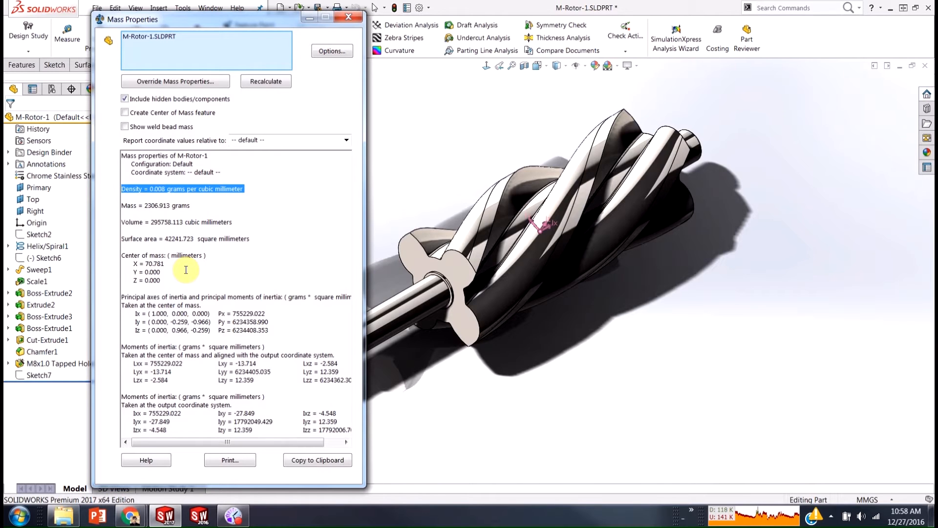
mouse_move(166, 334)
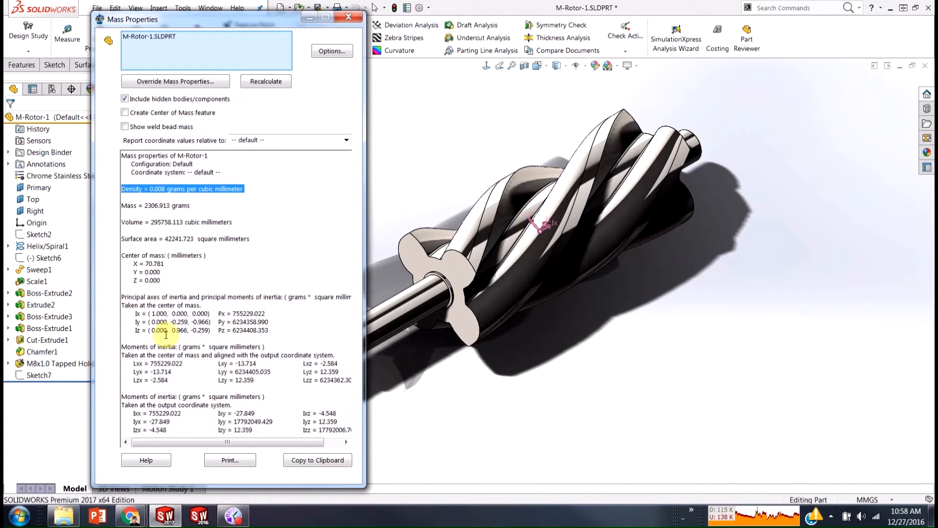
mouse_move(225, 371)
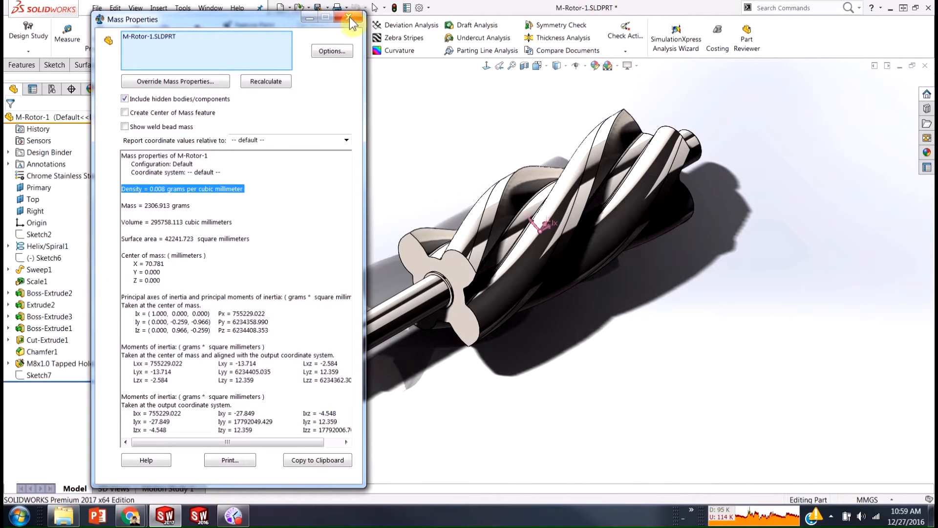
Close mass properties, remove the rotor's Chrome Stainless Steel material, and choose Edit Material.
left_click(351, 18)
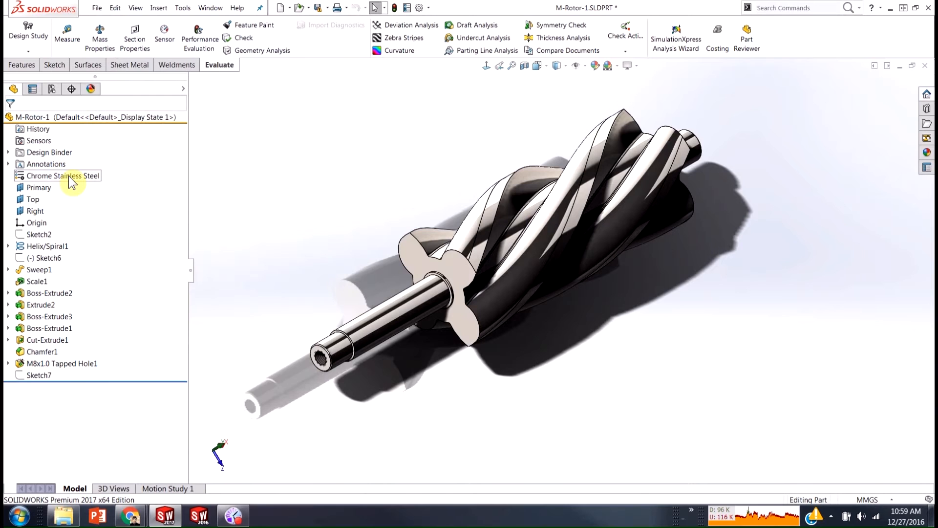
right_click(66, 175)
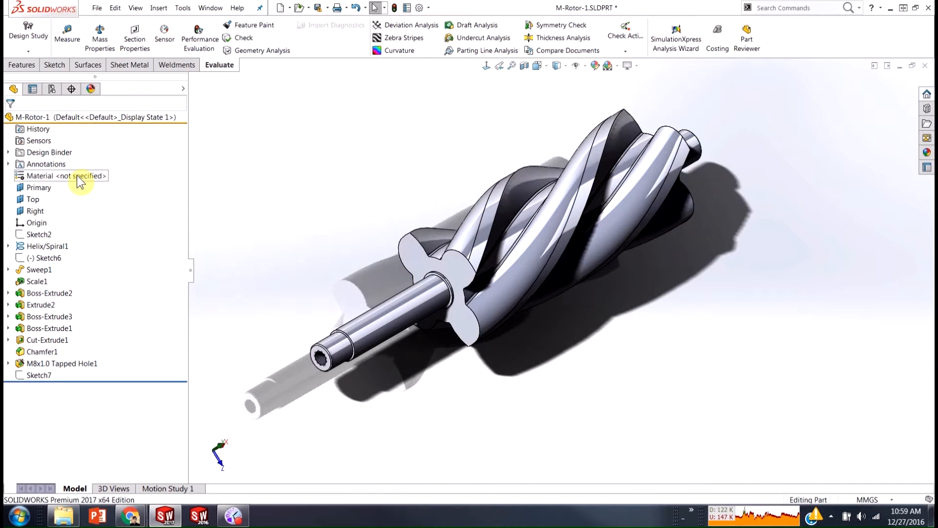
right_click(68, 176)
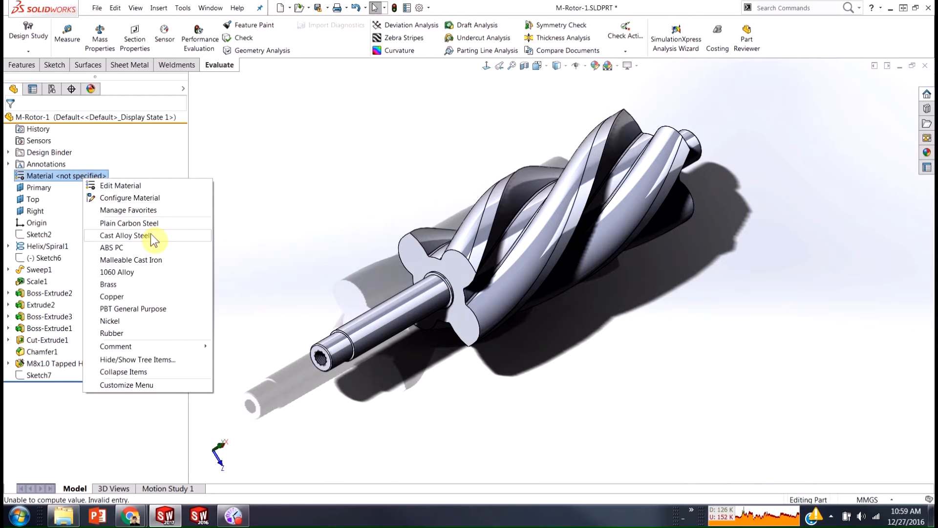
mouse_move(126, 190)
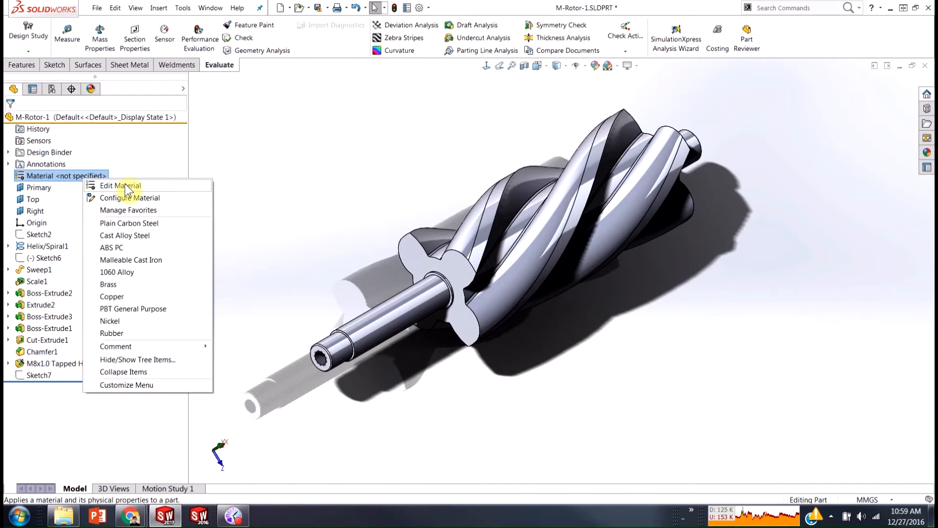
left_click(120, 186)
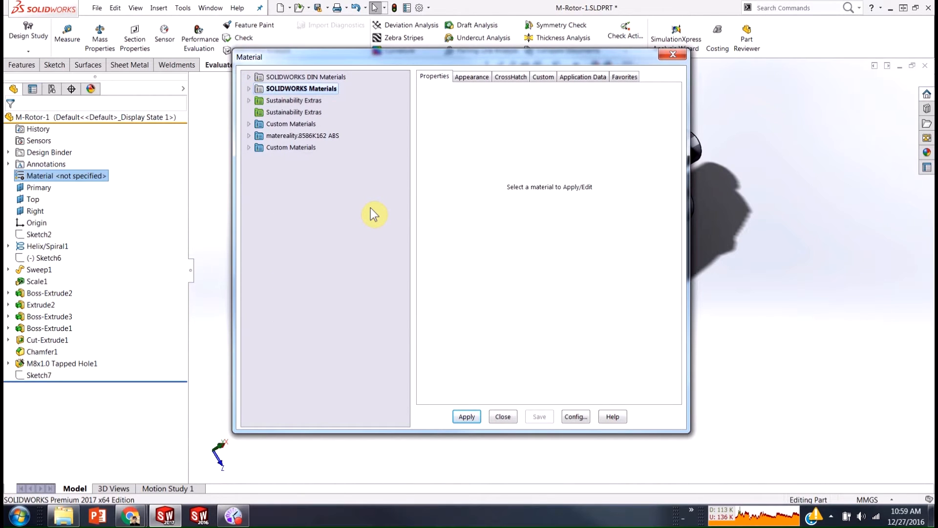
mouse_move(301, 89)
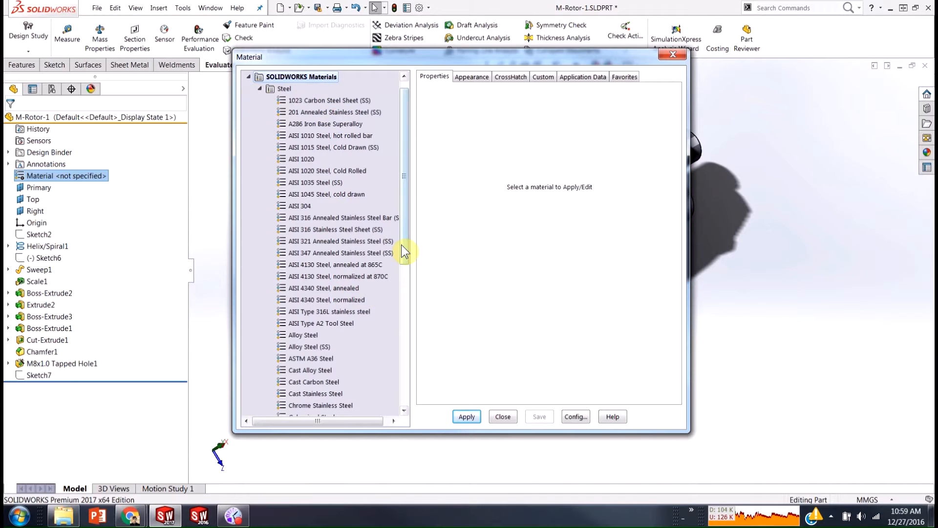
scroll("down", 3)
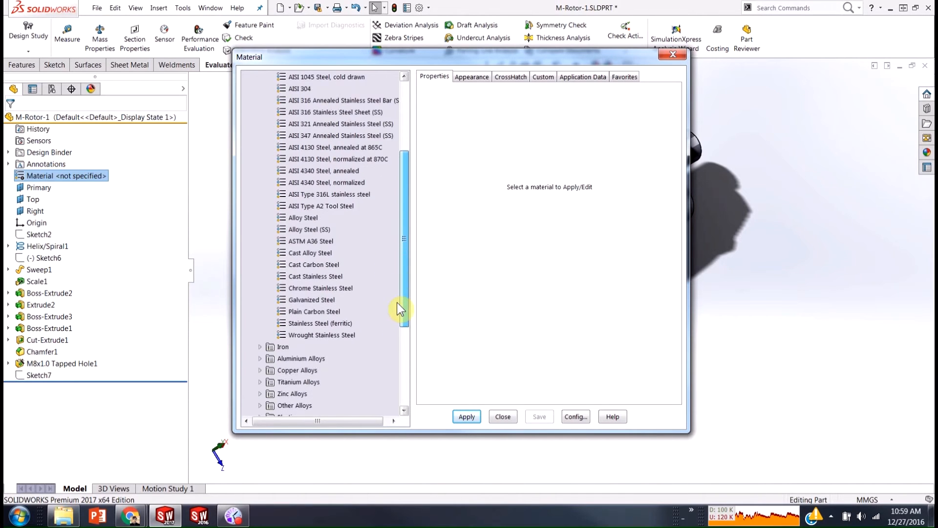
scroll("up", 3)
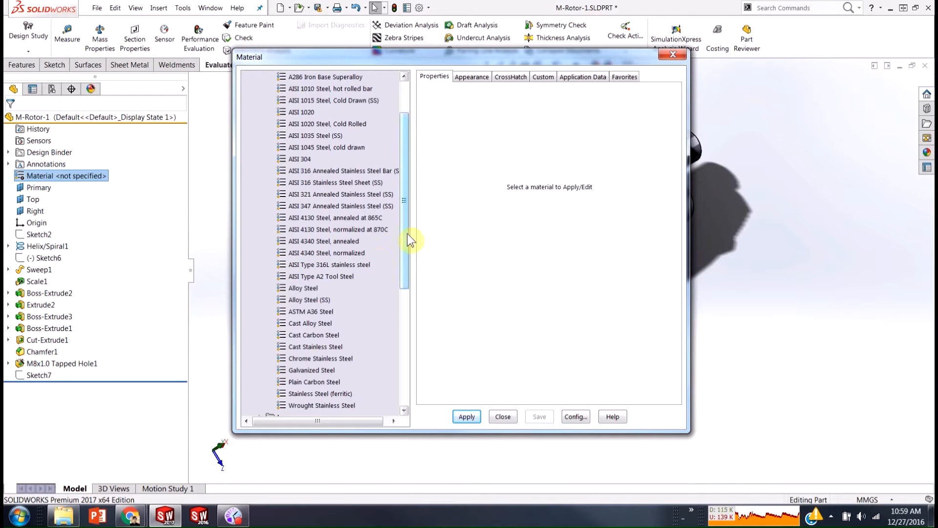
scroll("up", 3)
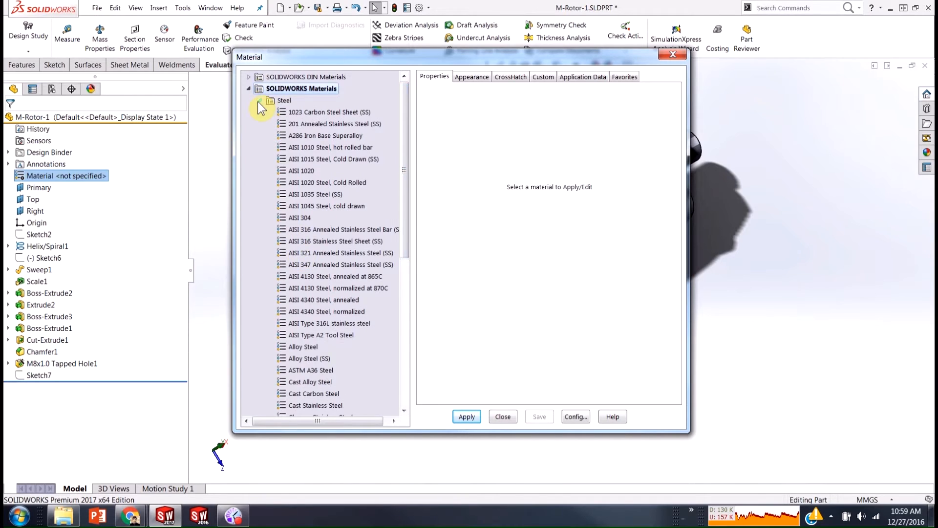
left_click(248, 88)
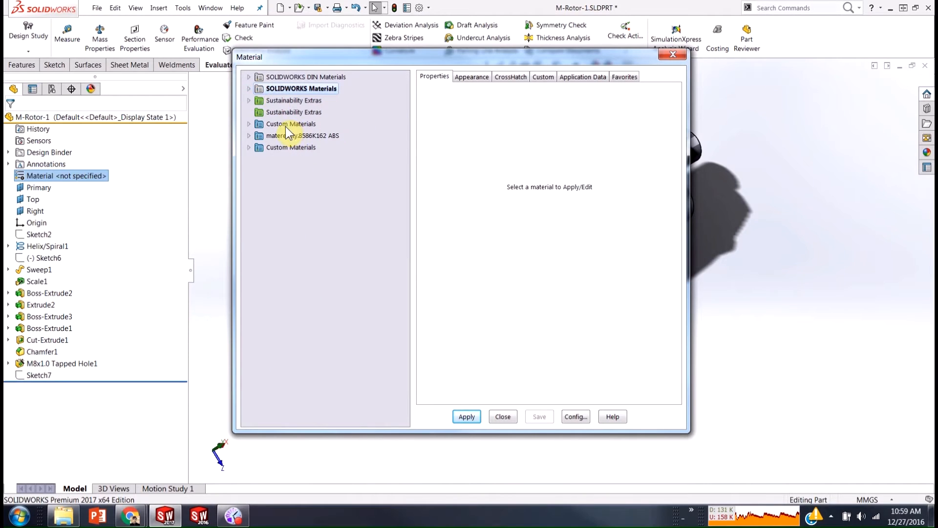
mouse_move(279, 192)
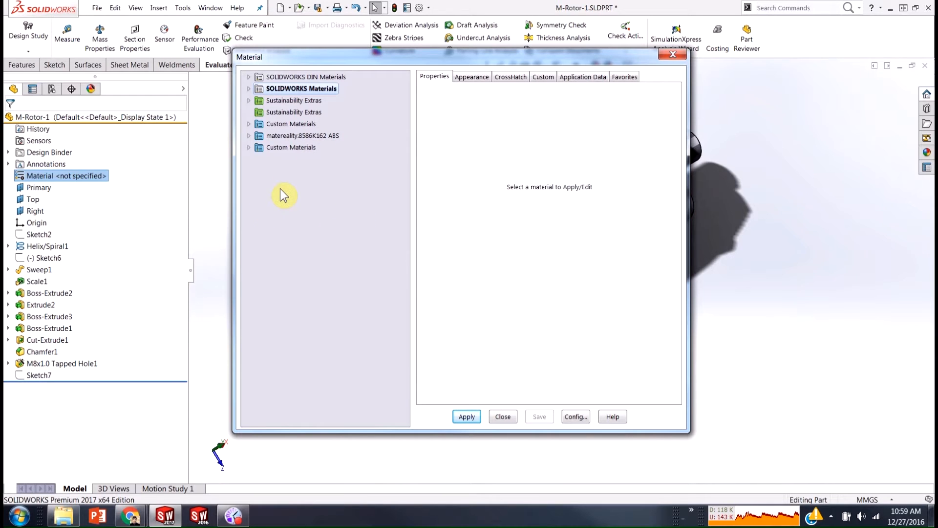
Create and save a new material library named 'new library'.
right_click(285, 195)
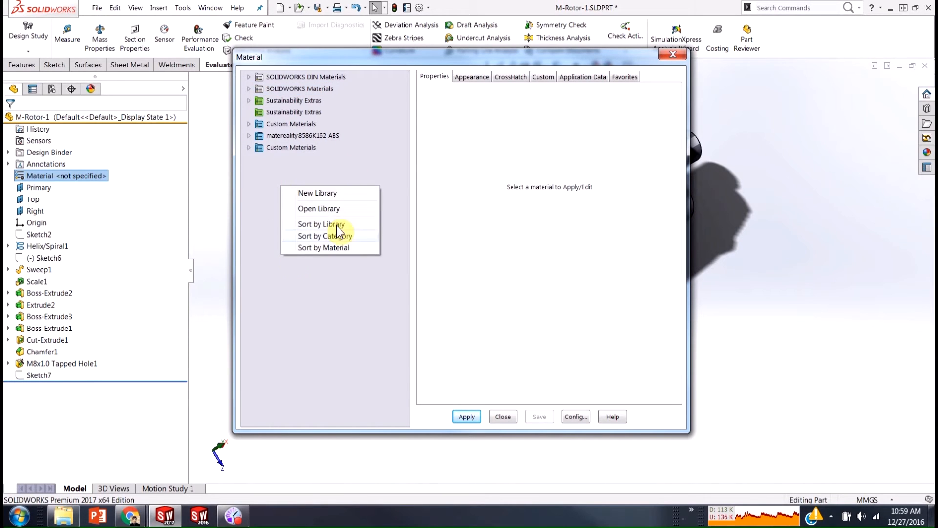
left_click(317, 192)
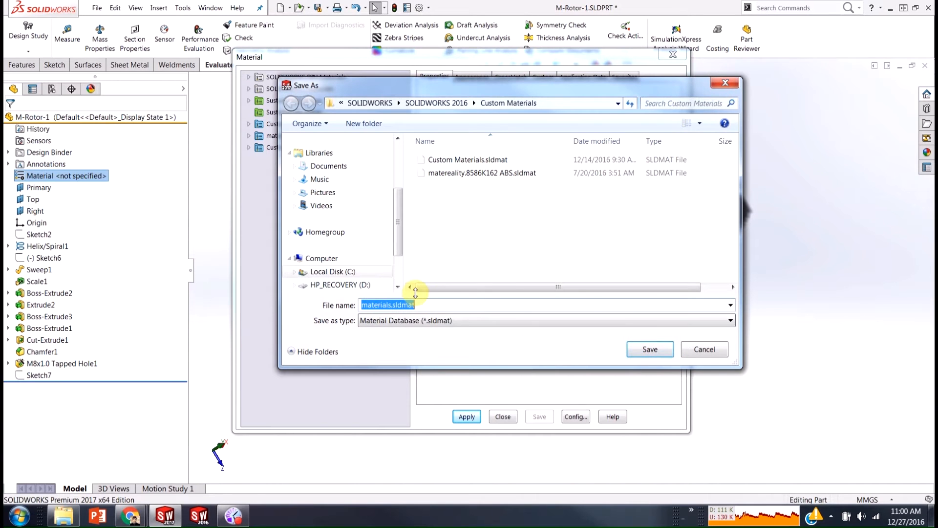
type("new library")
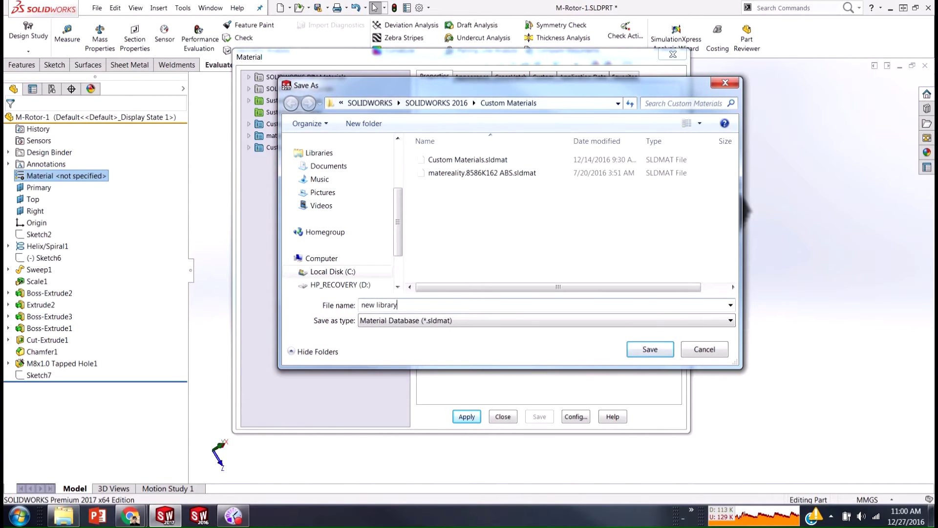
left_click(650, 349)
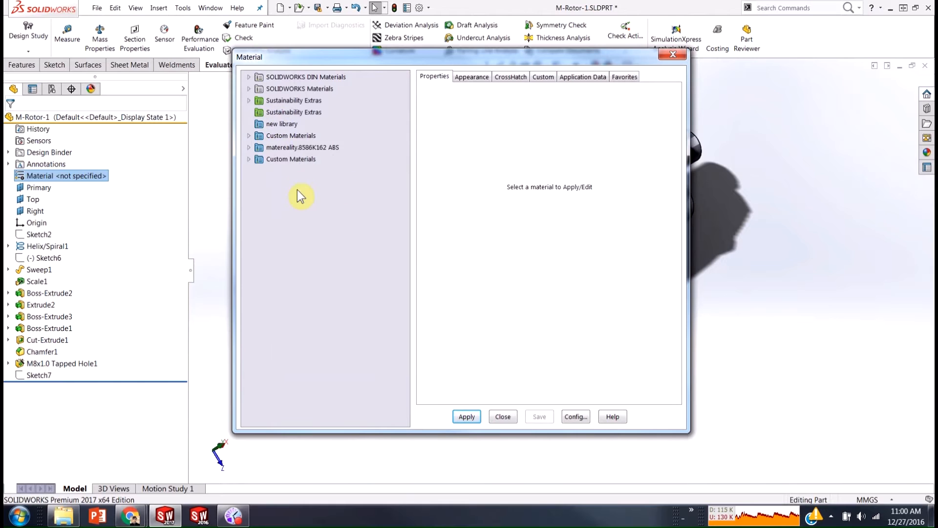
Add a 'New Material' category to the new library.
right_click(281, 123)
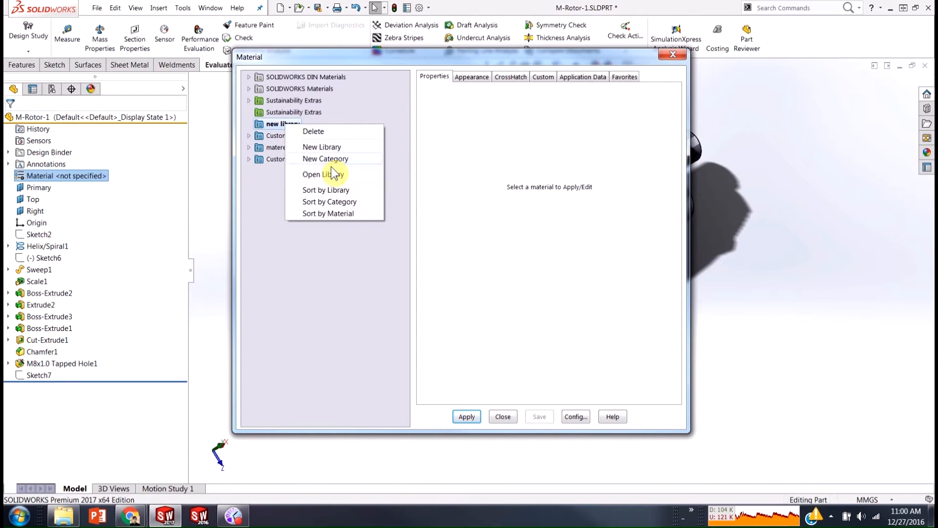
left_click(325, 158)
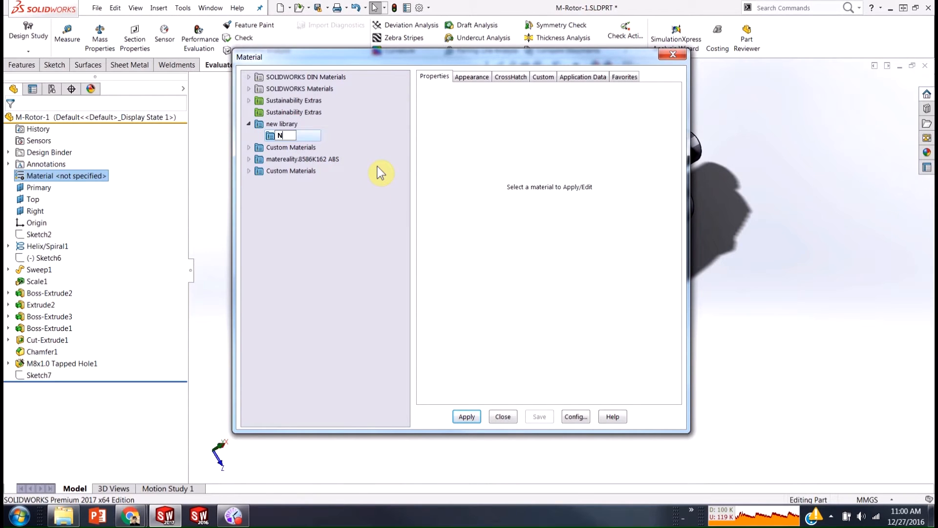
type("ew Material")
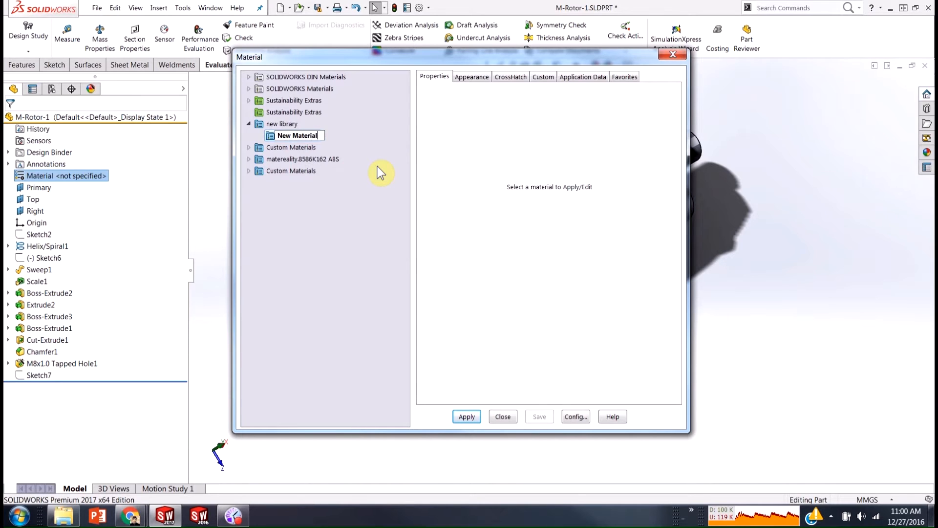
Create a Default material in the New Material category and scroll its properties.
left_click(297, 135)
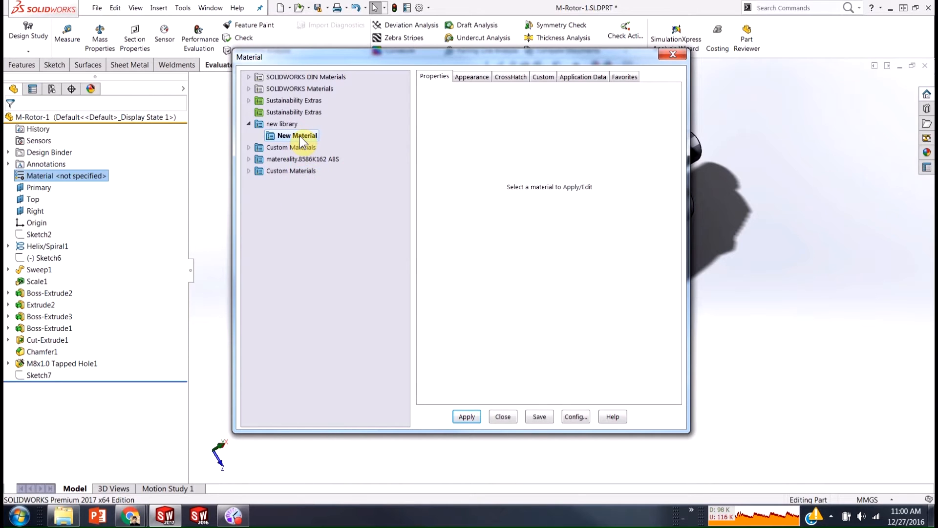
right_click(298, 136)
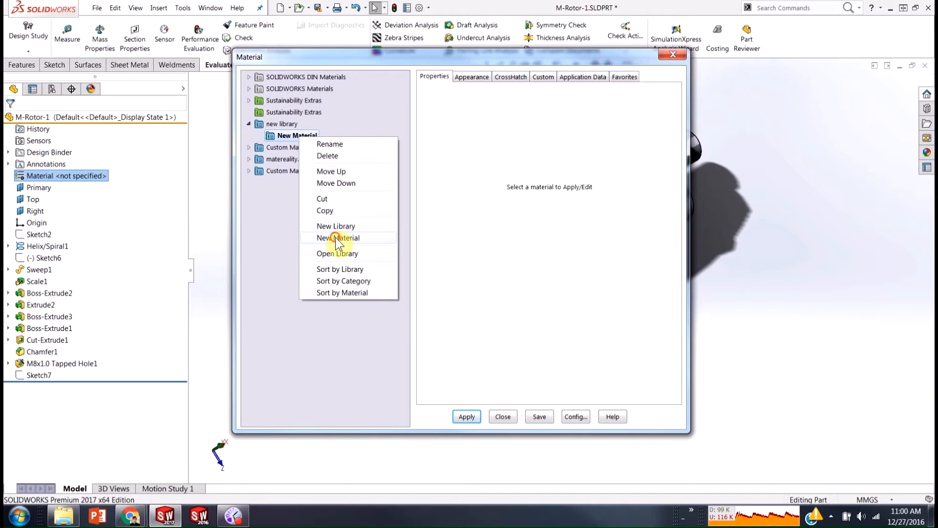
left_click(341, 237)
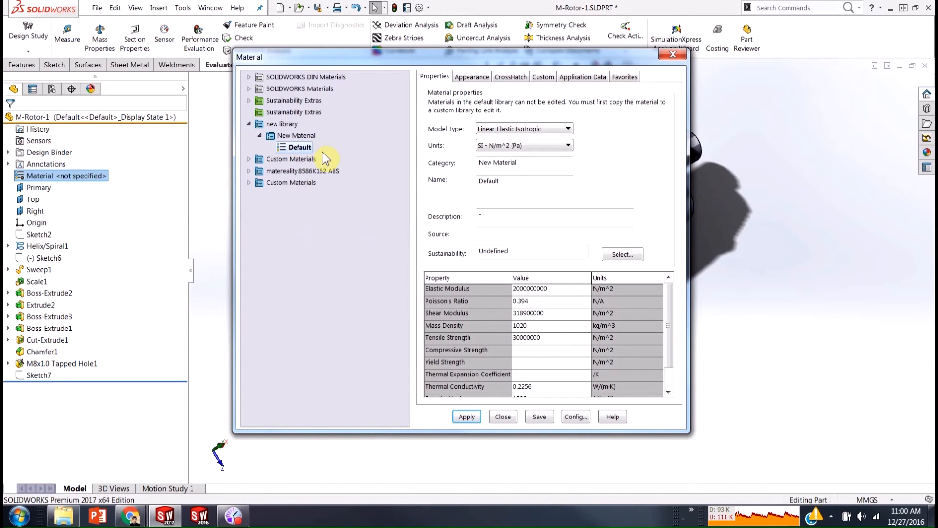
mouse_move(660, 157)
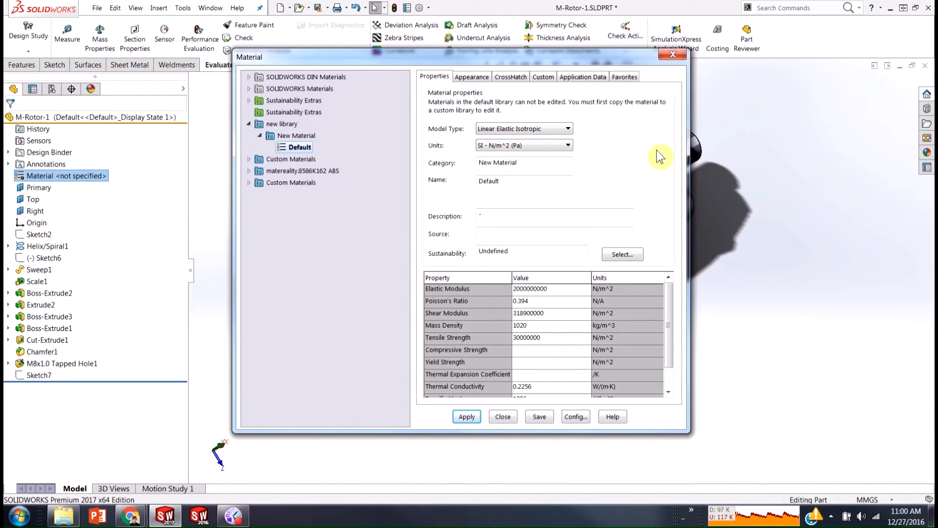
scroll("down", 3)
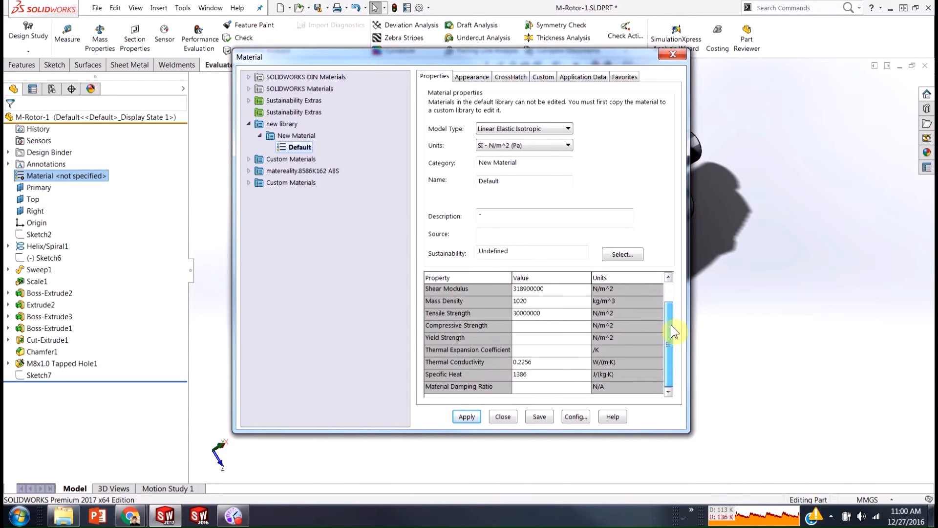
mouse_move(540, 382)
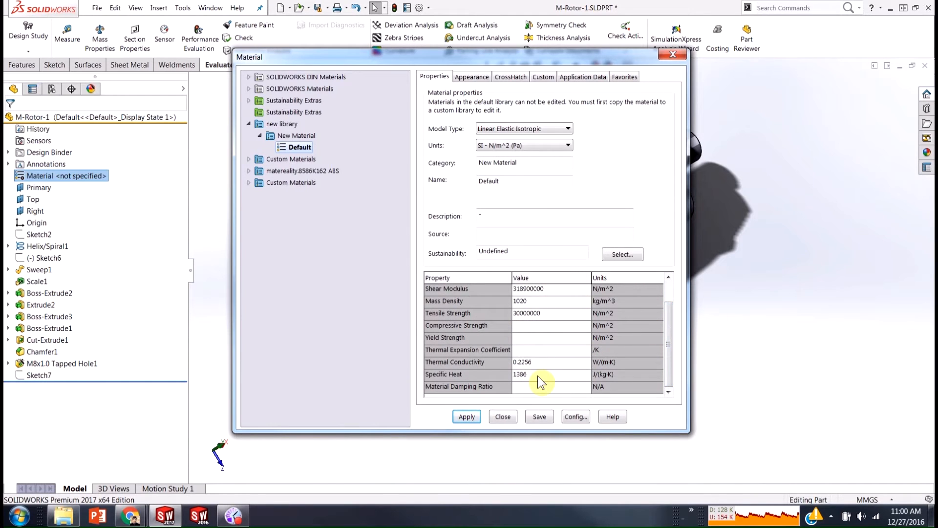
mouse_move(230, 101)
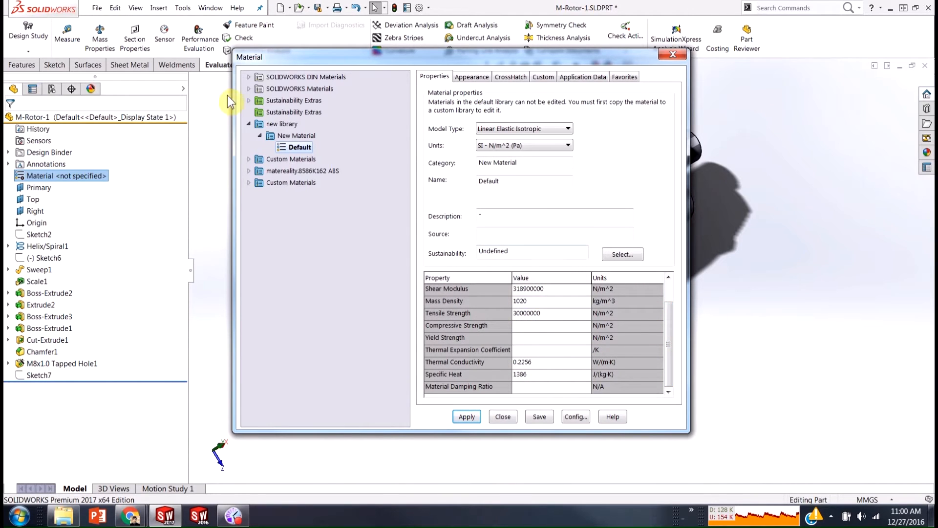
Select AISI 1020 under SOLIDWORKS Materials > Steel and view its Appearance, CrossHatch and Custom tabs.
left_click(248, 88)
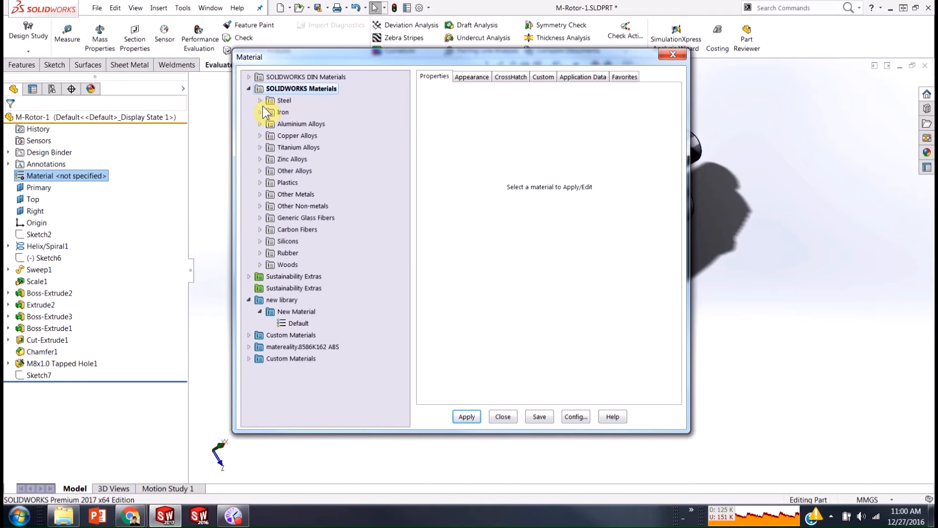
left_click(284, 99)
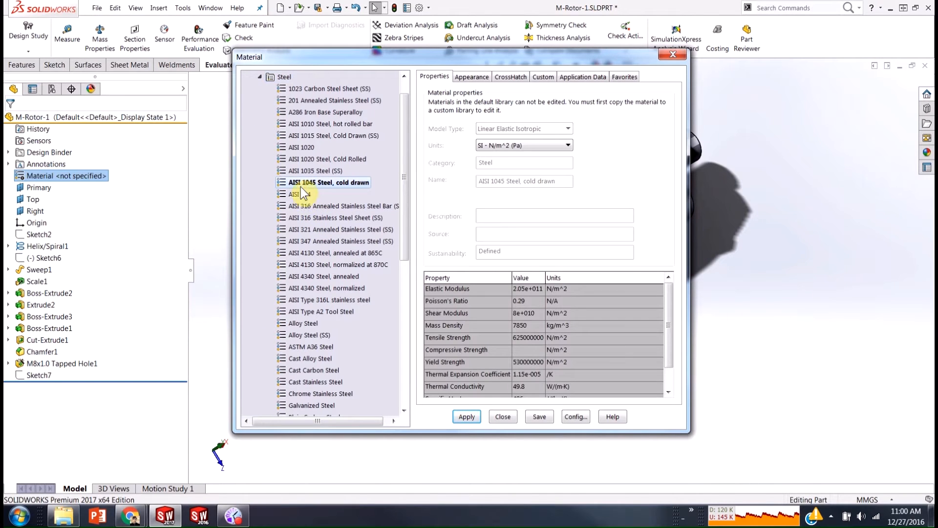
left_click(301, 147)
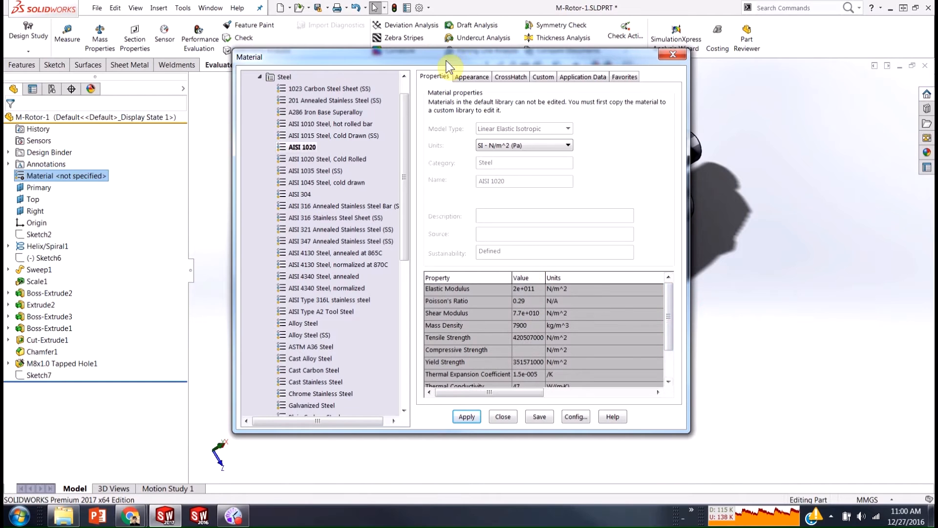
left_click(472, 76)
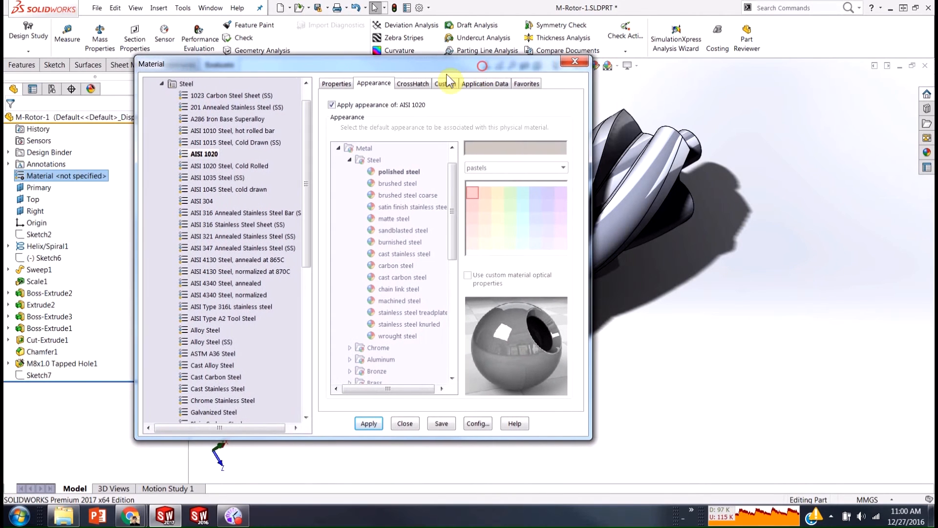
left_click(412, 83)
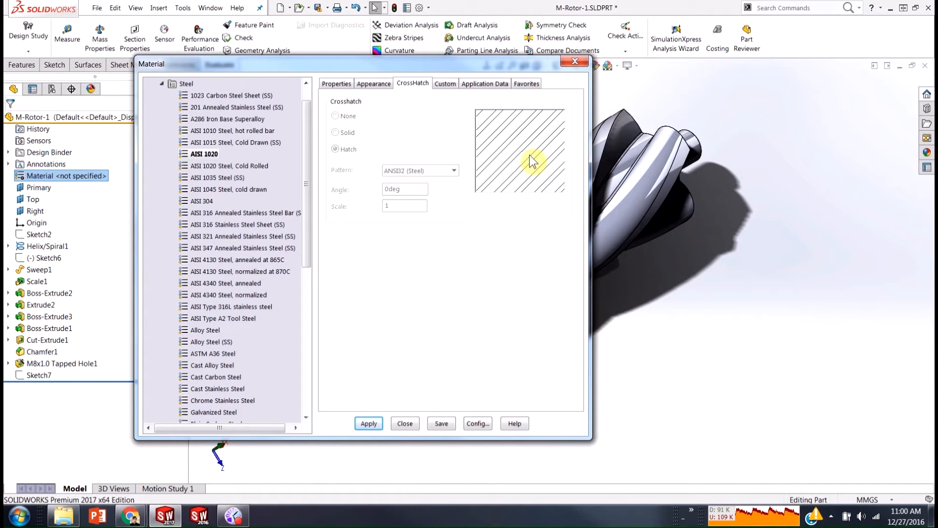
left_click(445, 83)
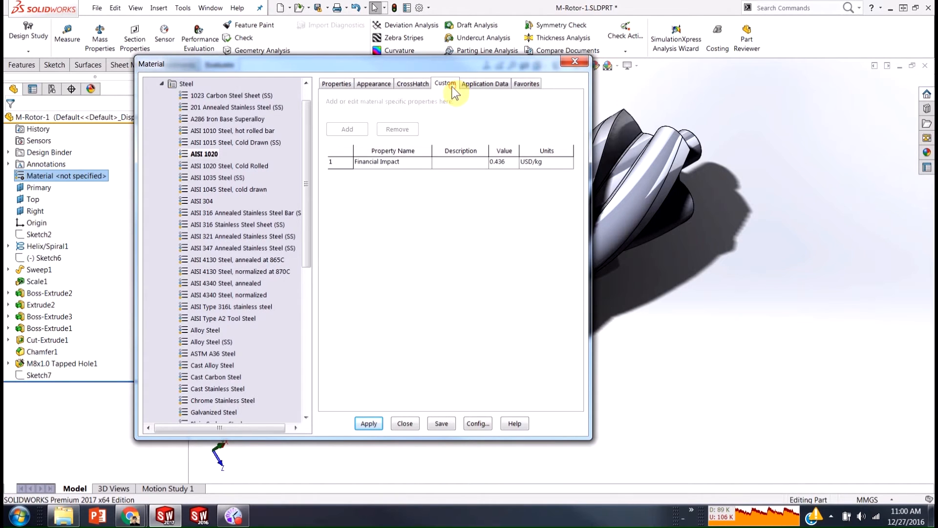
mouse_move(441, 200)
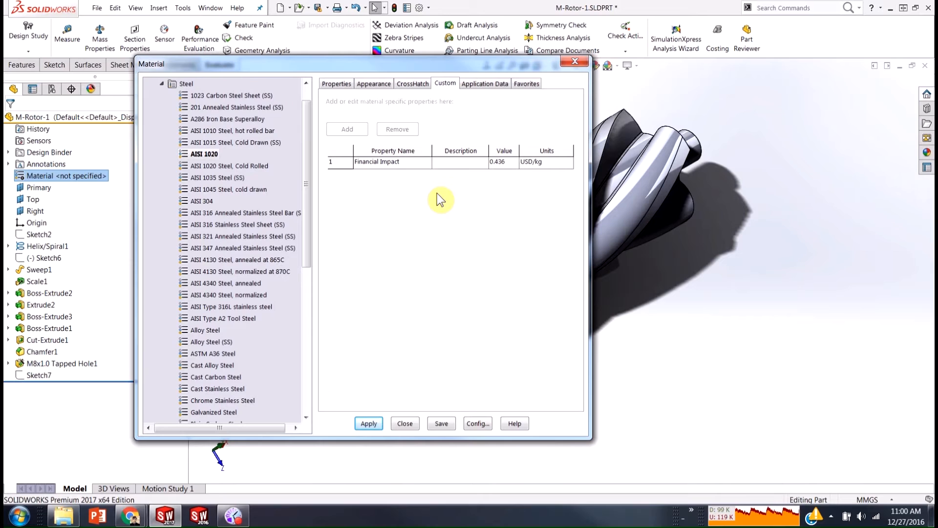
mouse_move(392, 162)
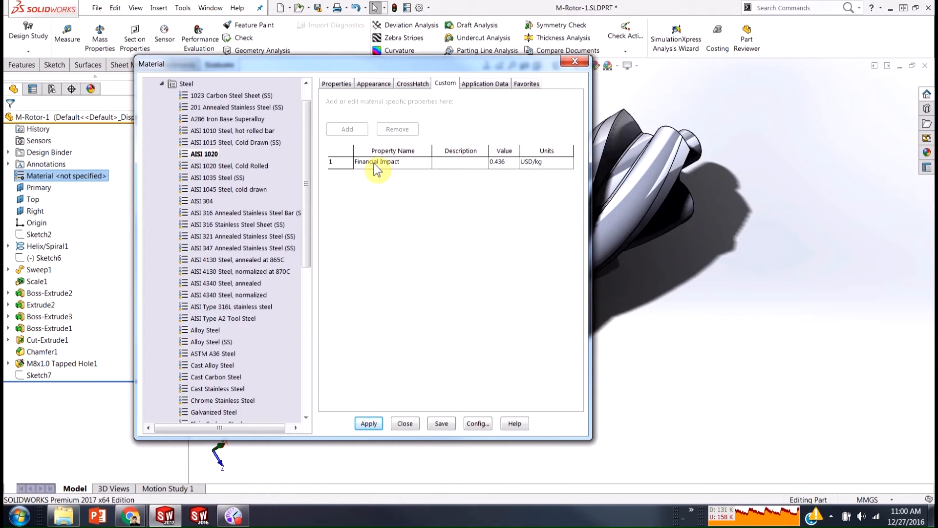
mouse_move(448, 199)
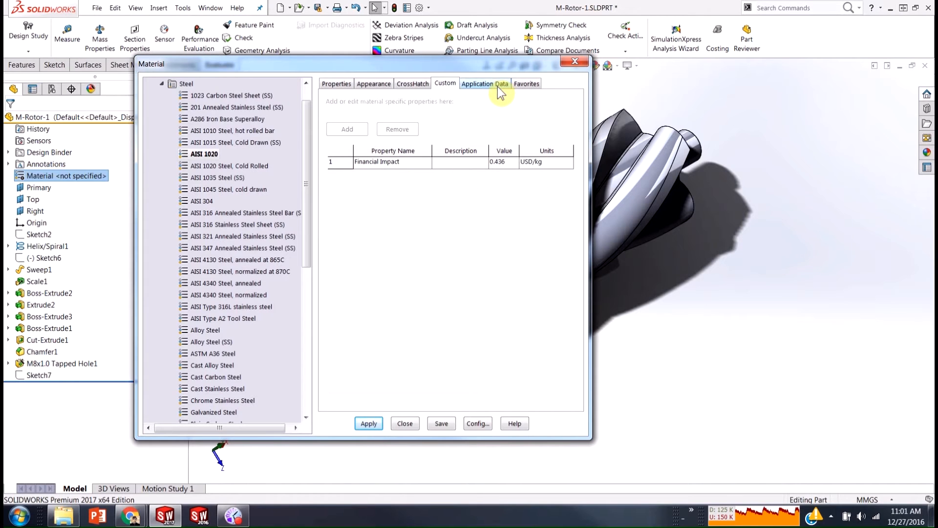
Browse the Favorites list, then AISI 1020's Application Data and Custom properties.
left_click(526, 83)
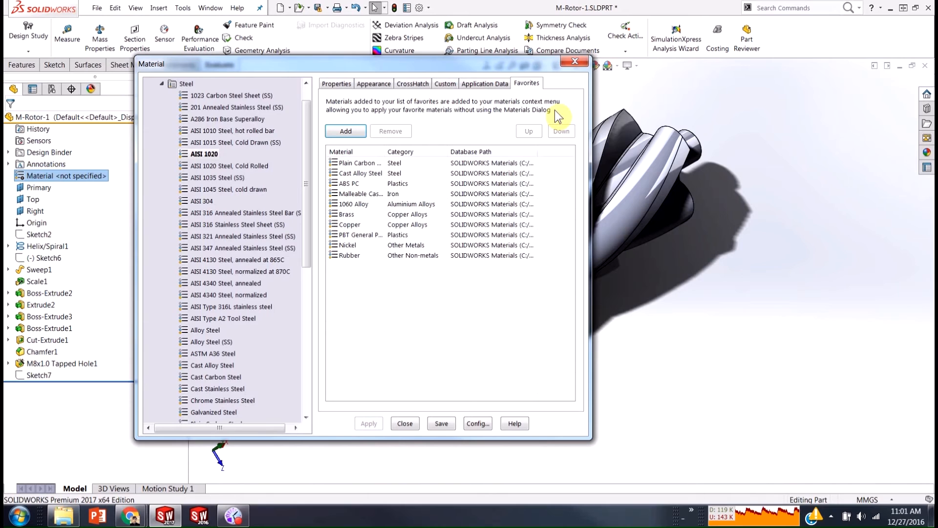
mouse_move(413, 264)
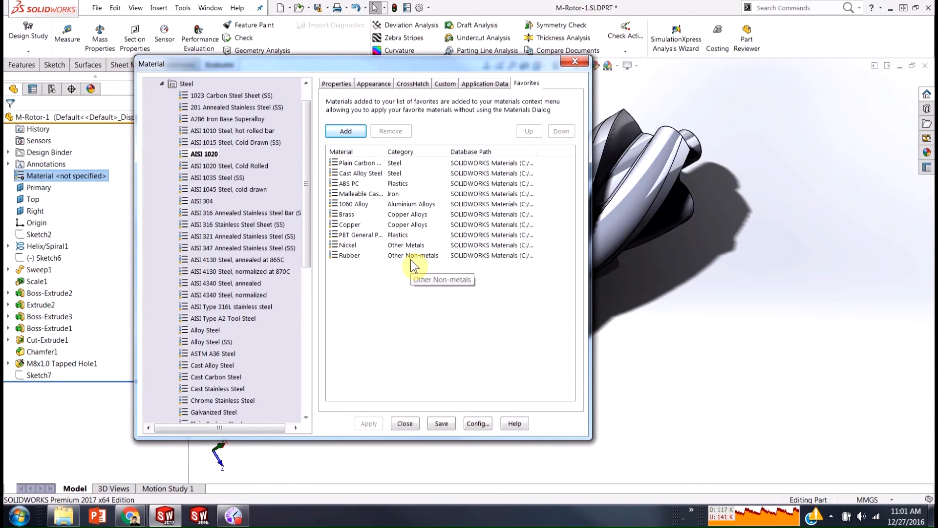
mouse_move(500, 125)
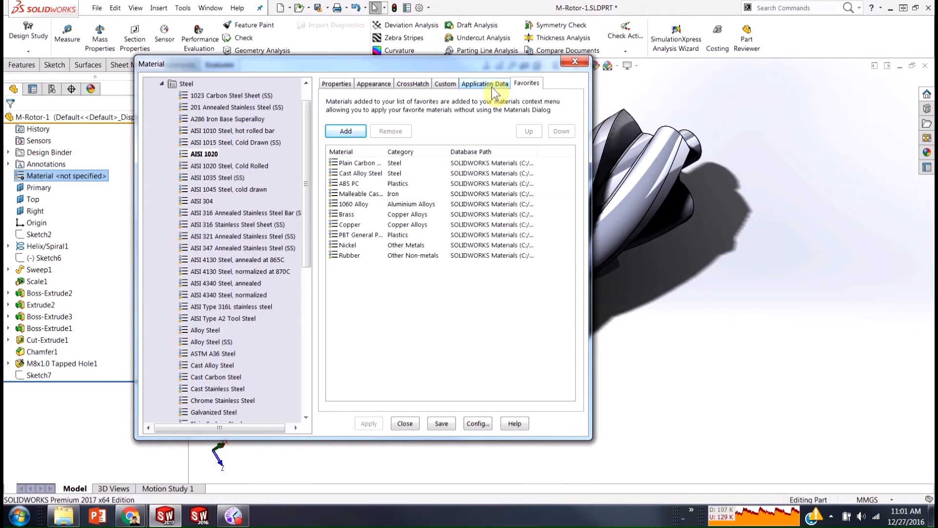
left_click(485, 83)
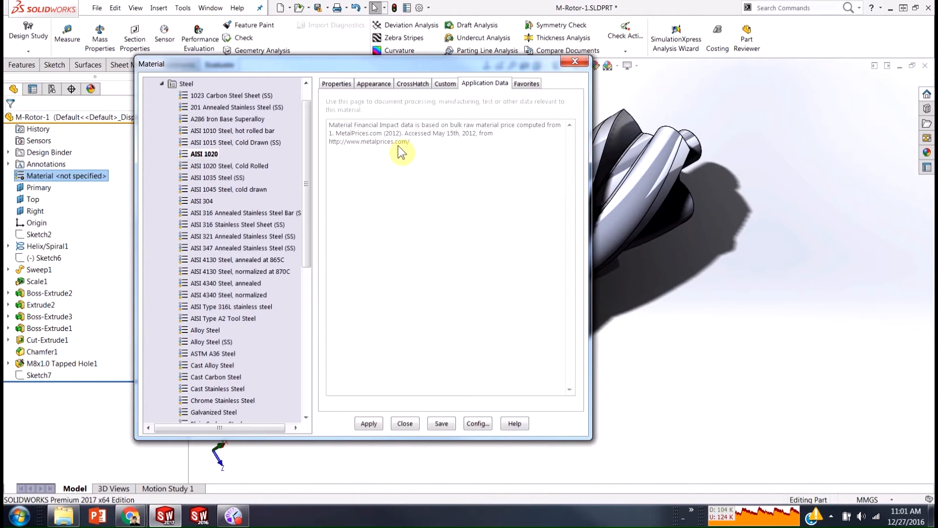
mouse_move(446, 88)
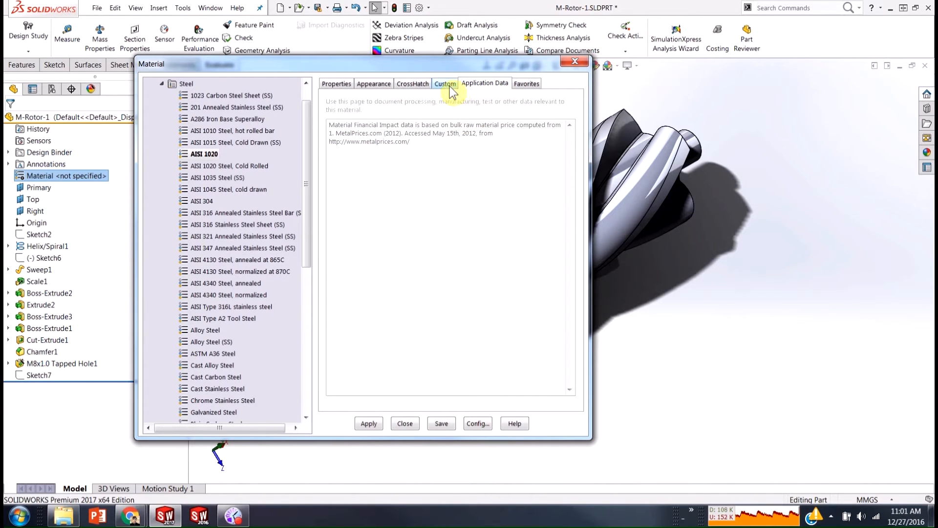
left_click(444, 83)
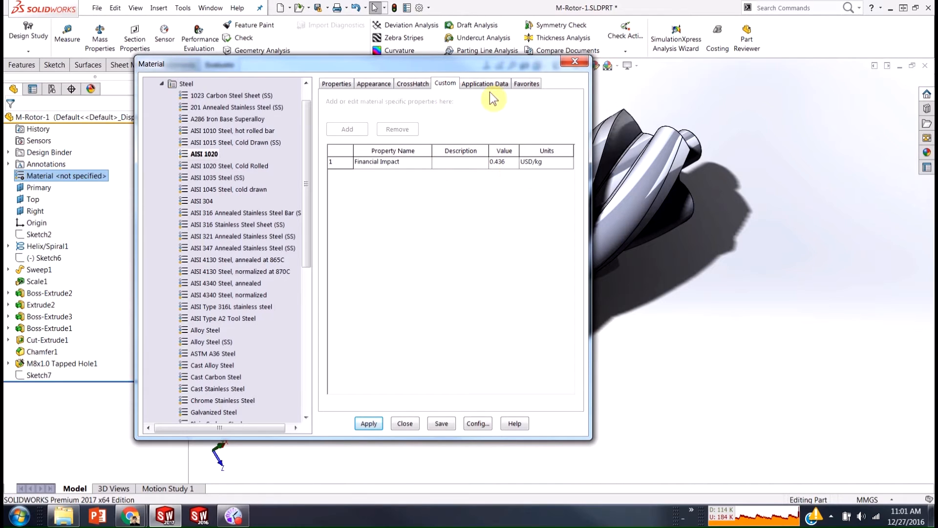
mouse_move(395, 162)
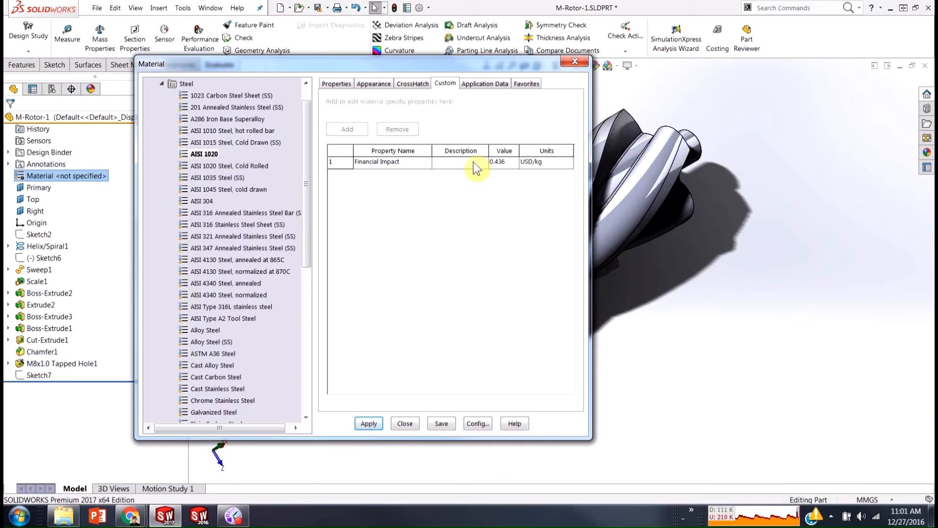
left_click(485, 83)
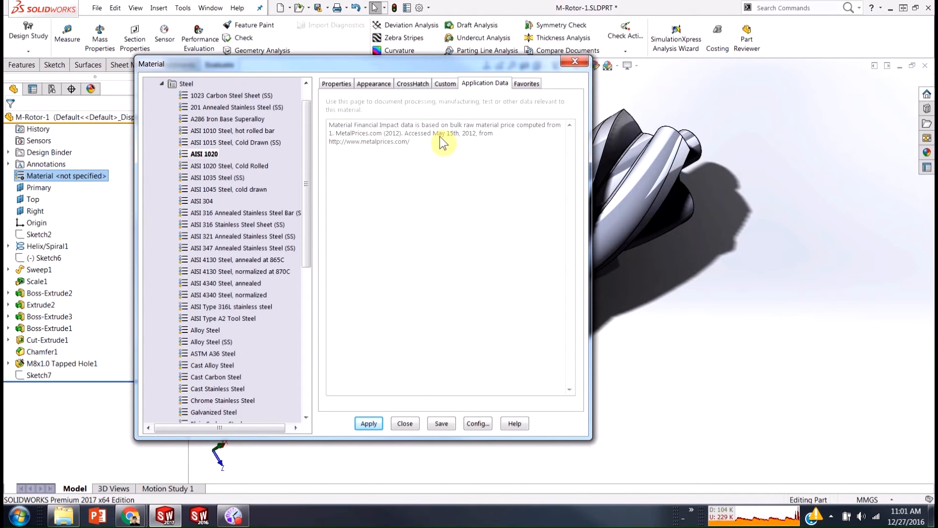
mouse_move(472, 144)
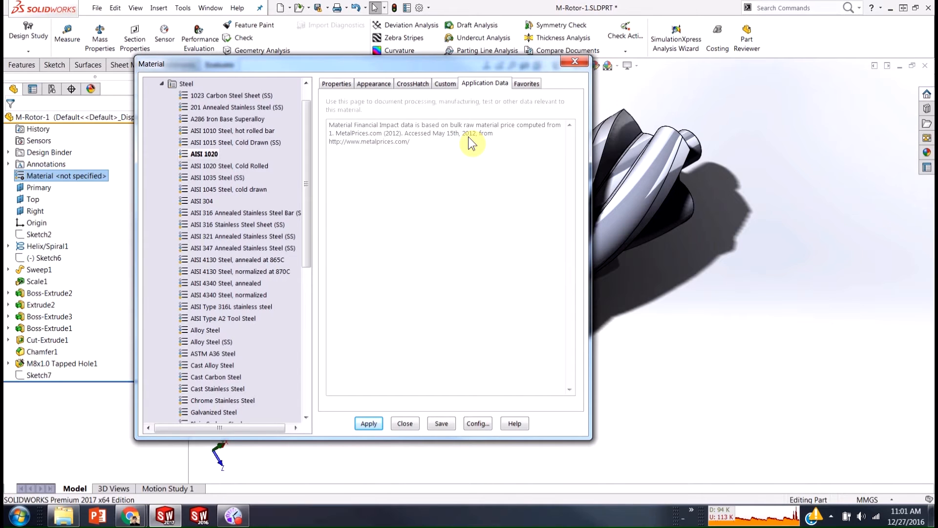
mouse_move(166, 90)
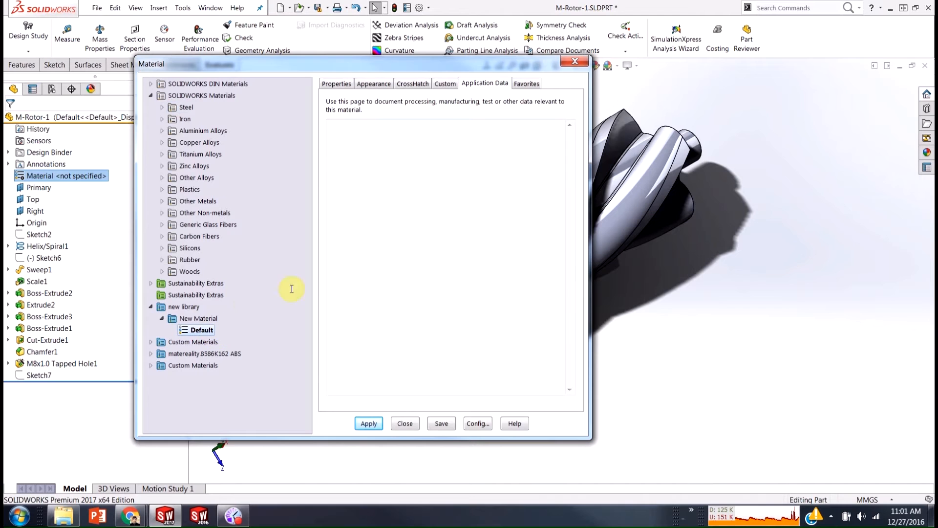
Show Default's Properties instead of Appearance, keeping the SI unit system.
left_click(373, 83)
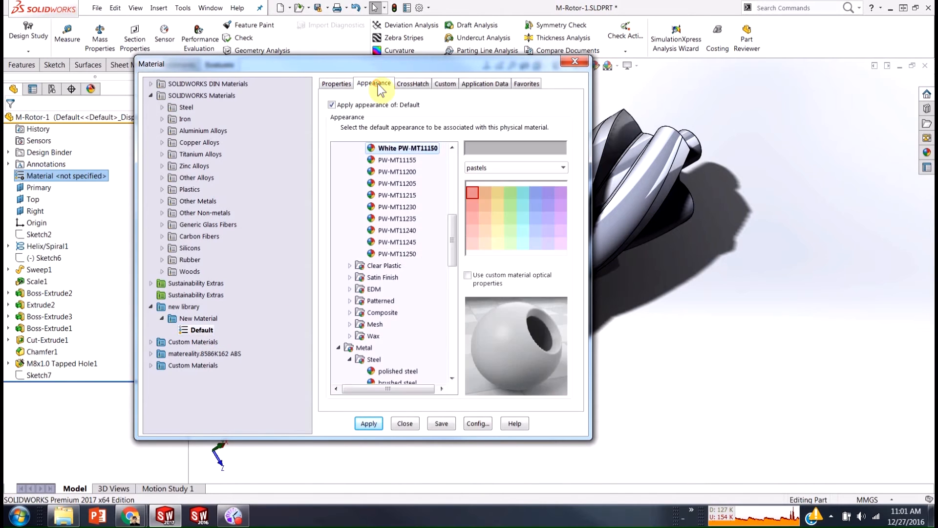
left_click(335, 83)
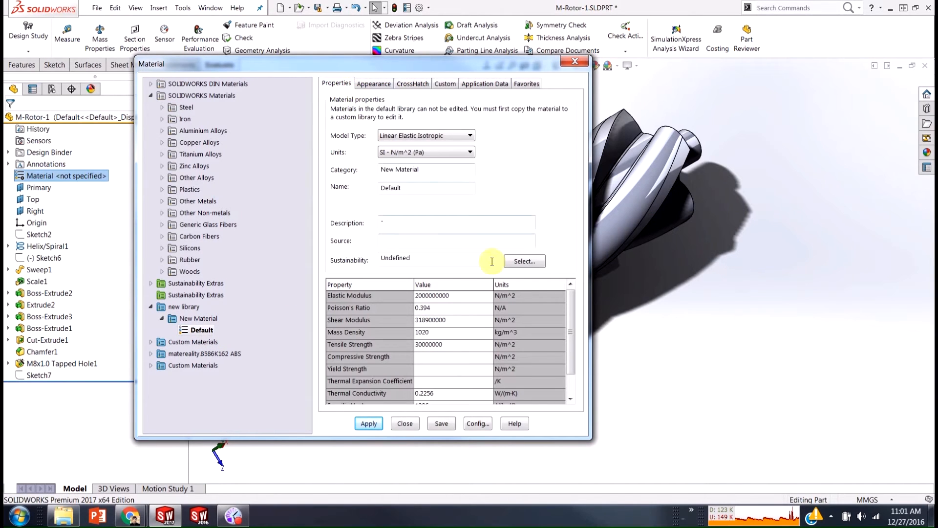
mouse_move(506, 311)
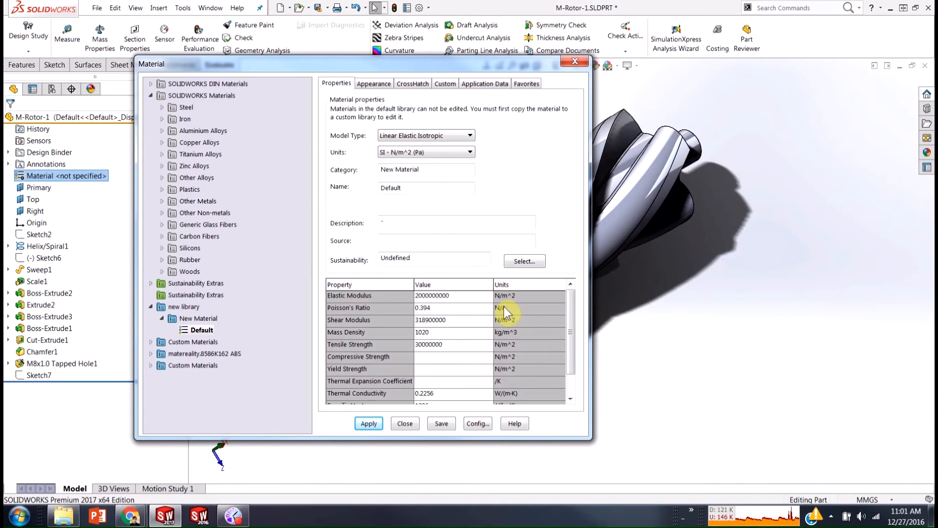
scroll("down", 3)
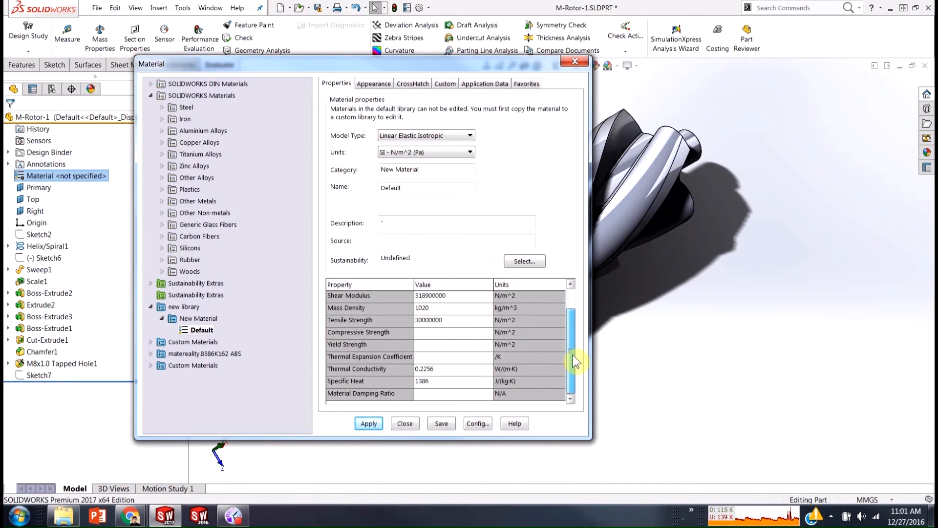
left_click(453, 332)
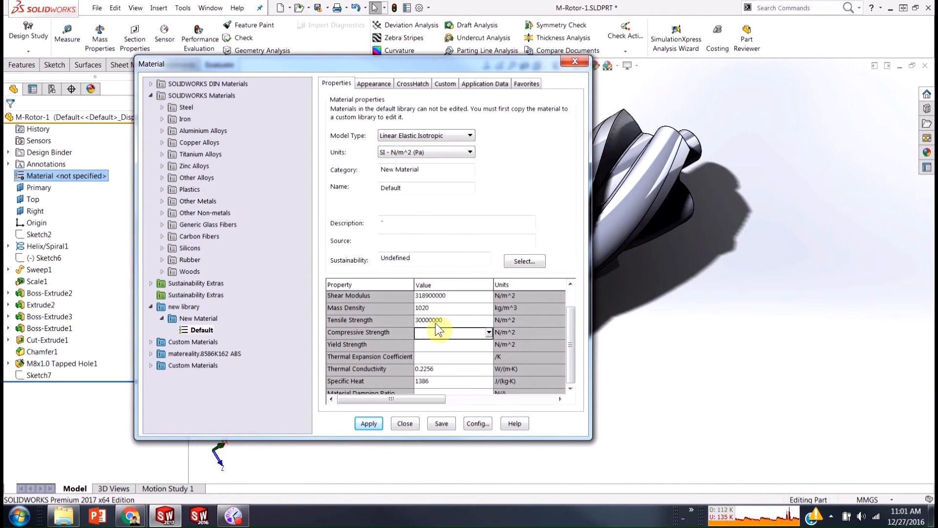
left_click(453, 307)
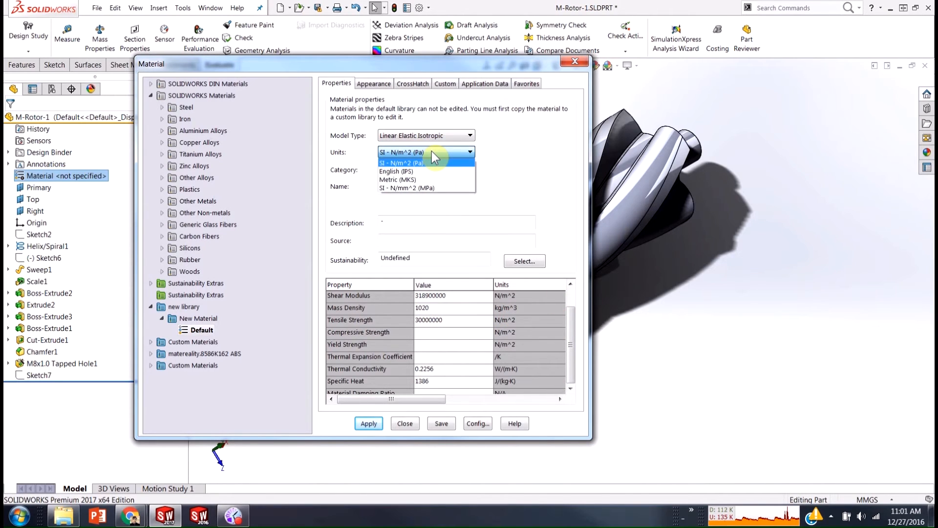
left_click(400, 152)
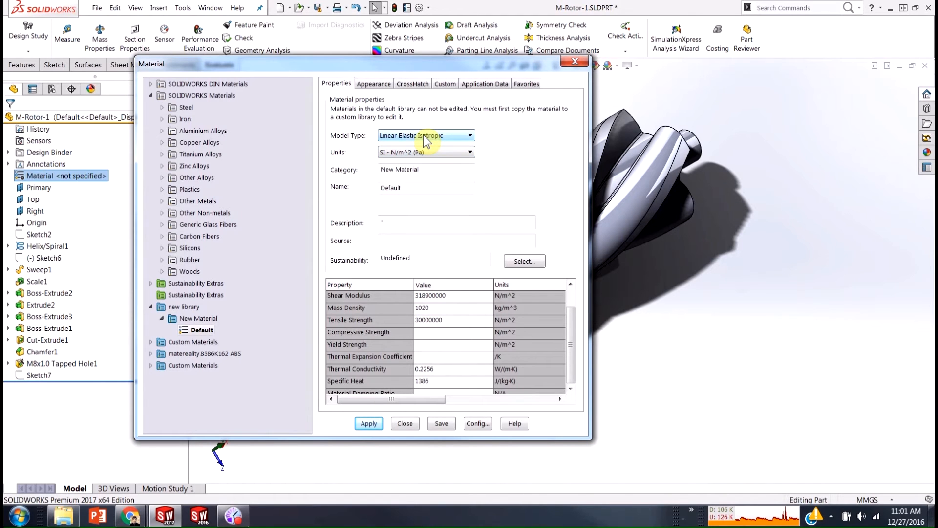
Review Default's model type list and keep Linear Elastic Isotropic.
left_click(469, 135)
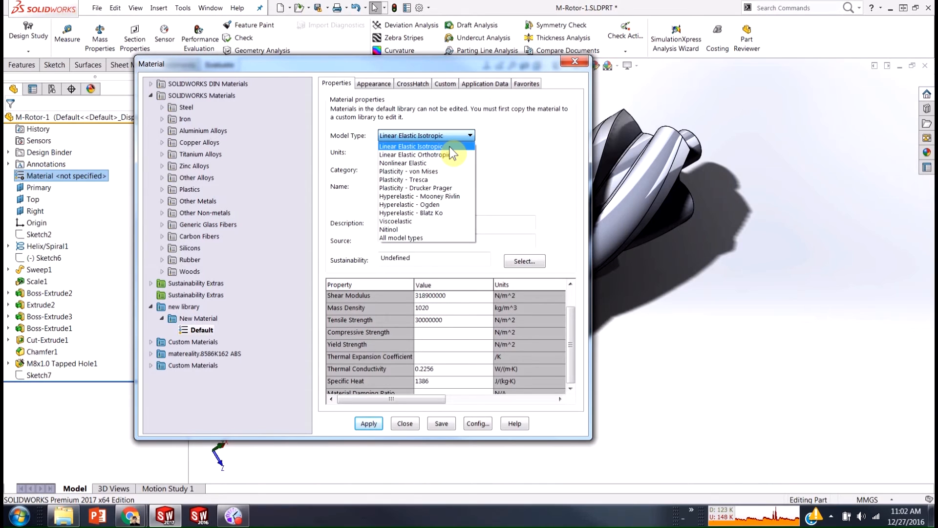
mouse_move(461, 151)
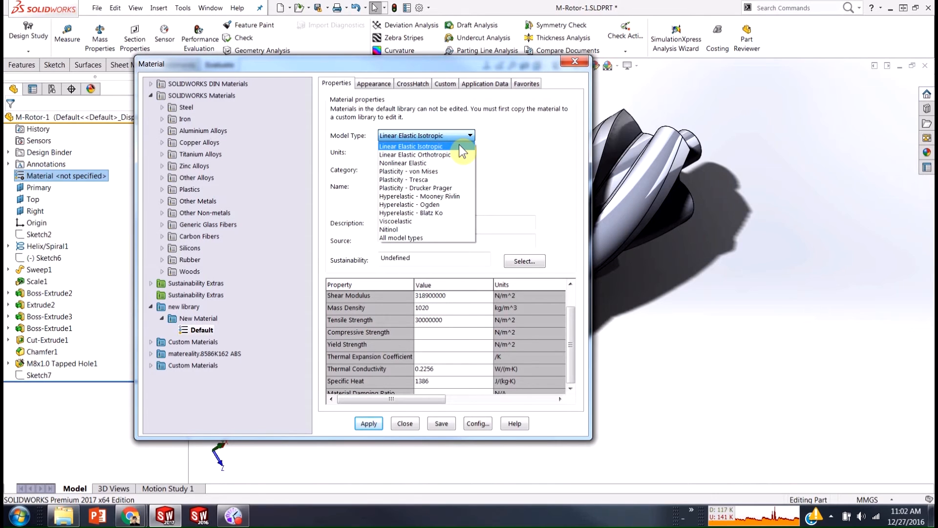
mouse_move(454, 154)
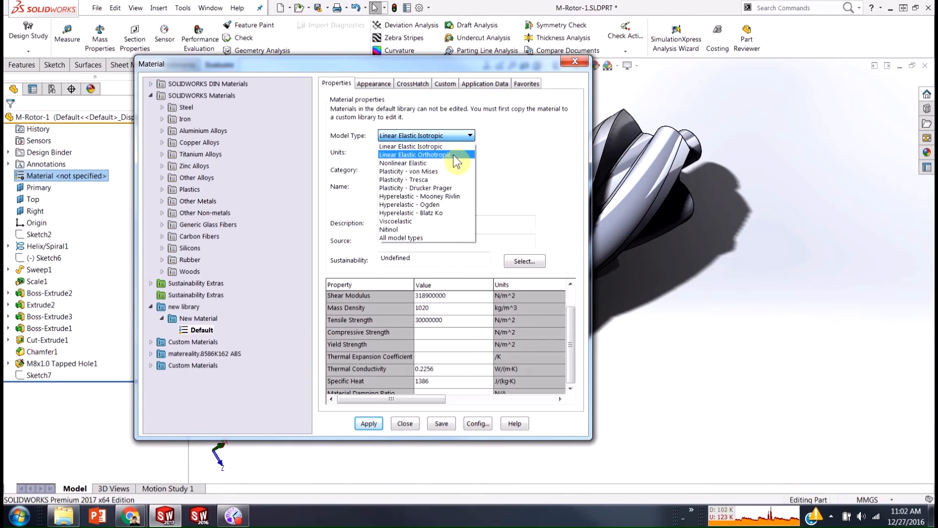
mouse_move(440, 232)
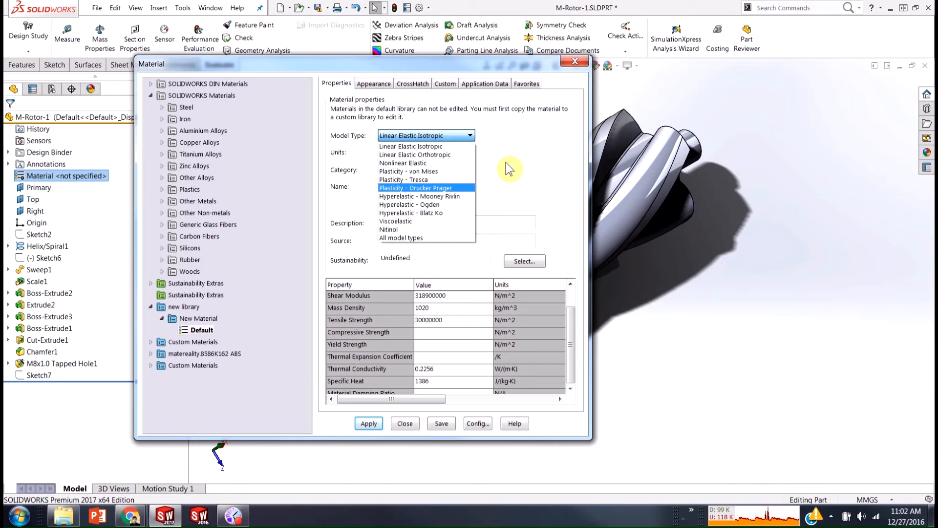
left_click(410, 146)
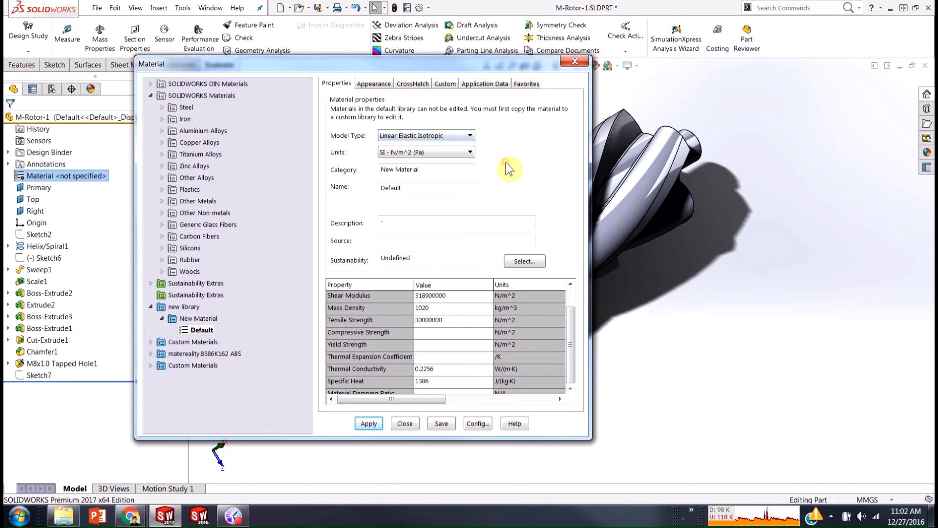
mouse_move(513, 173)
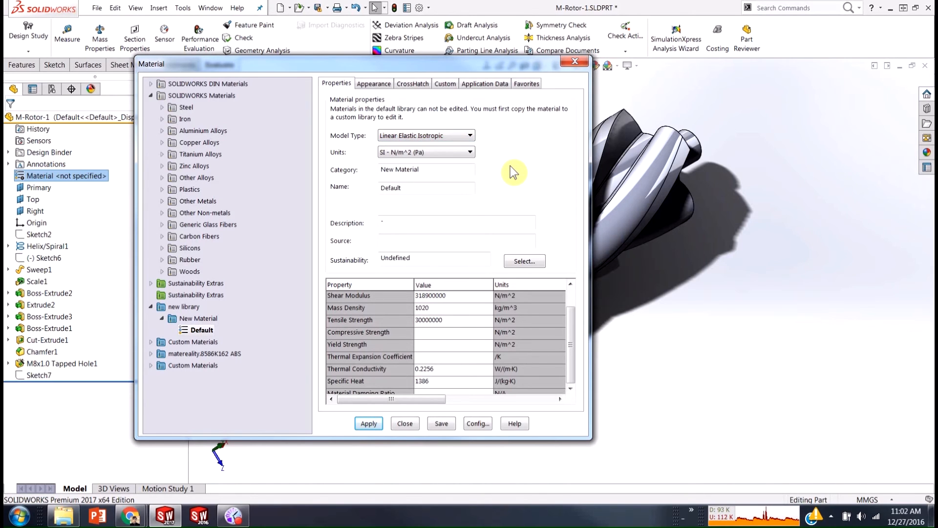
mouse_move(448, 216)
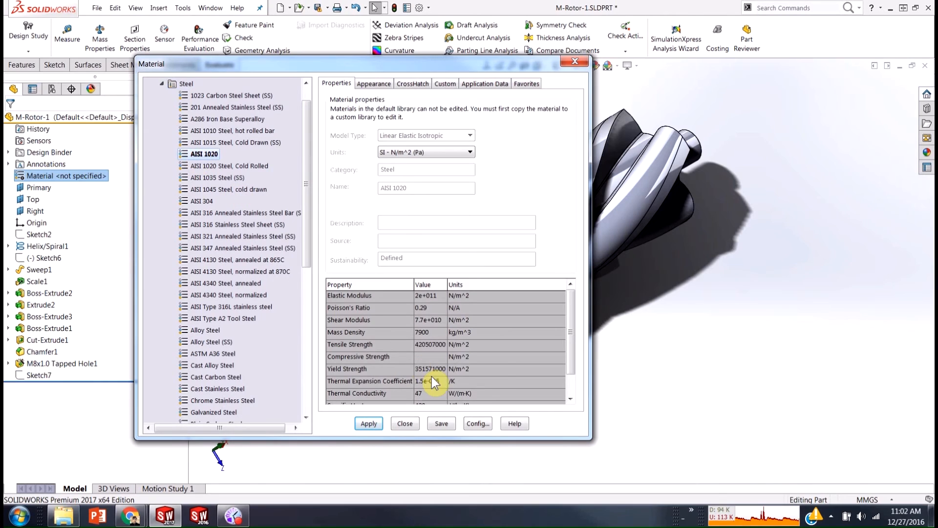
Copy AISI 1020 and paste it into the custom library's New Material category.
scroll("down", 3)
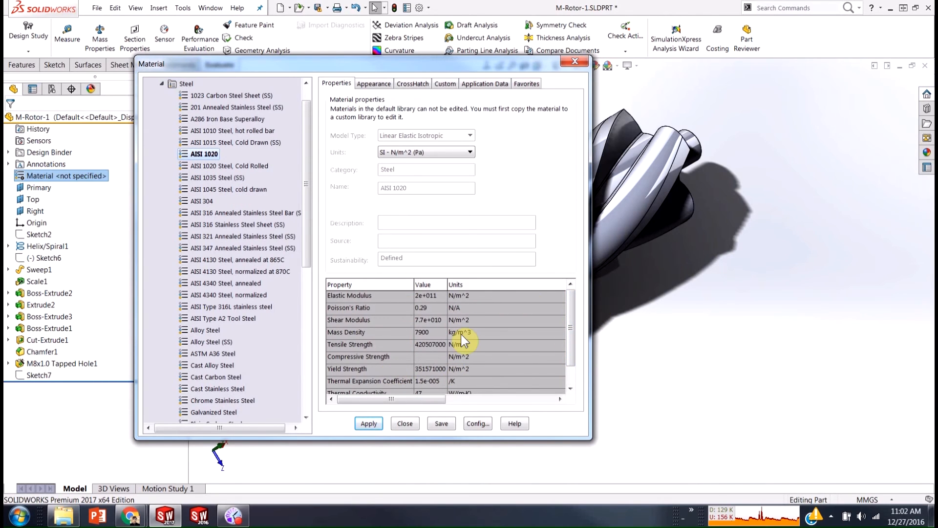
right_click(203, 154)
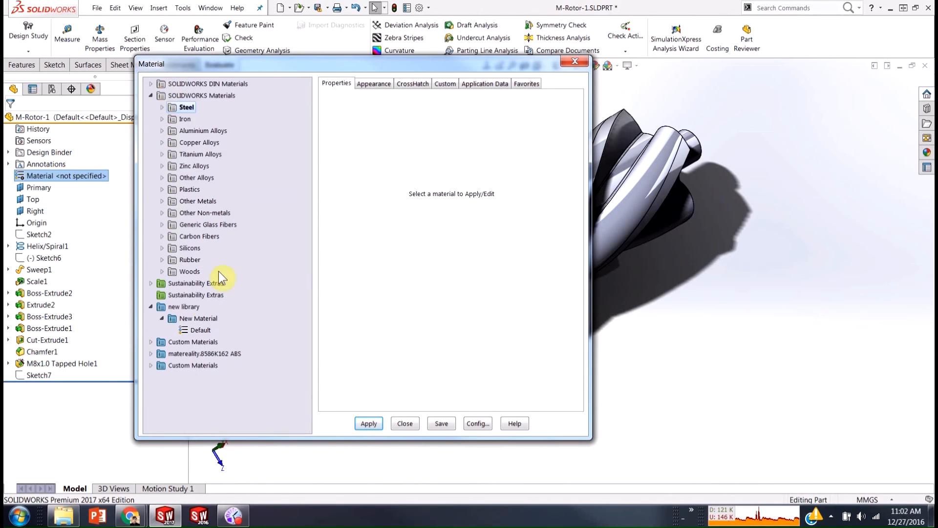
right_click(198, 318)
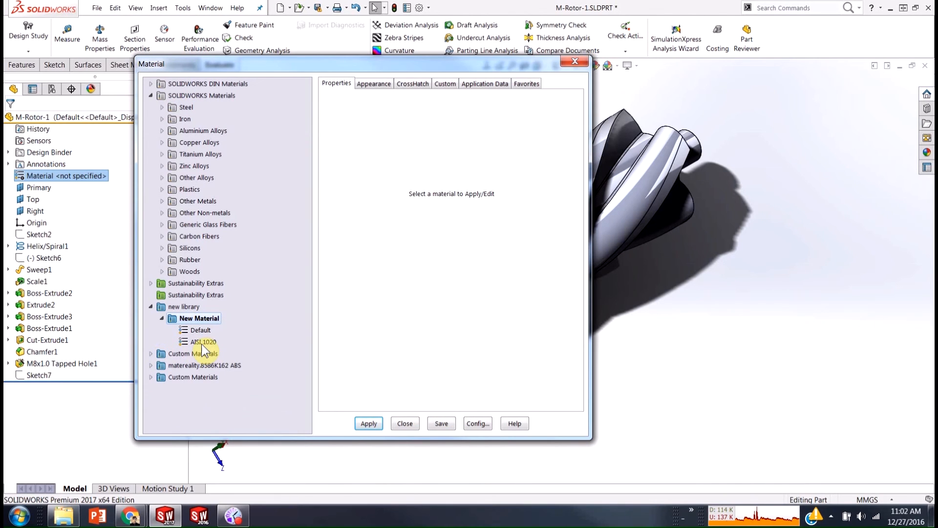
Select the copied AISI 1020 and edit its Yield Strength value.
left_click(202, 341)
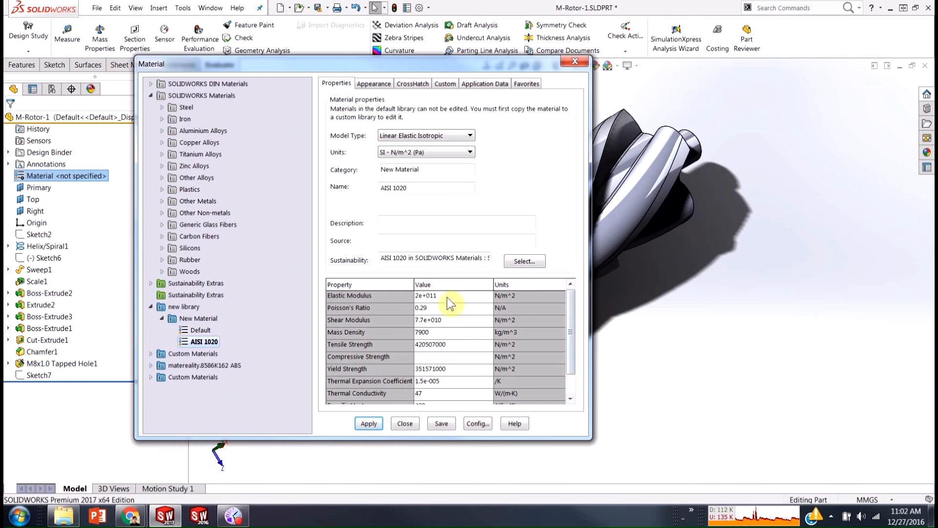
left_click(451, 333)
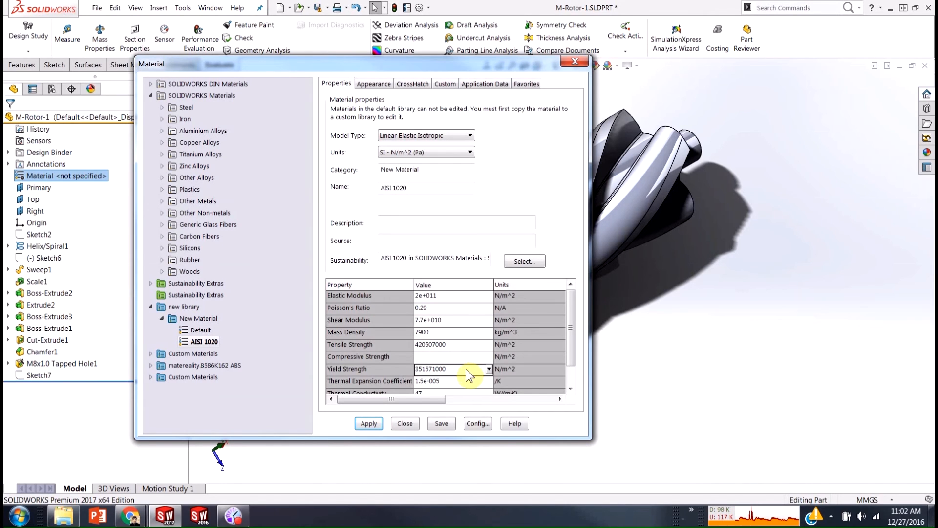
mouse_move(452, 453)
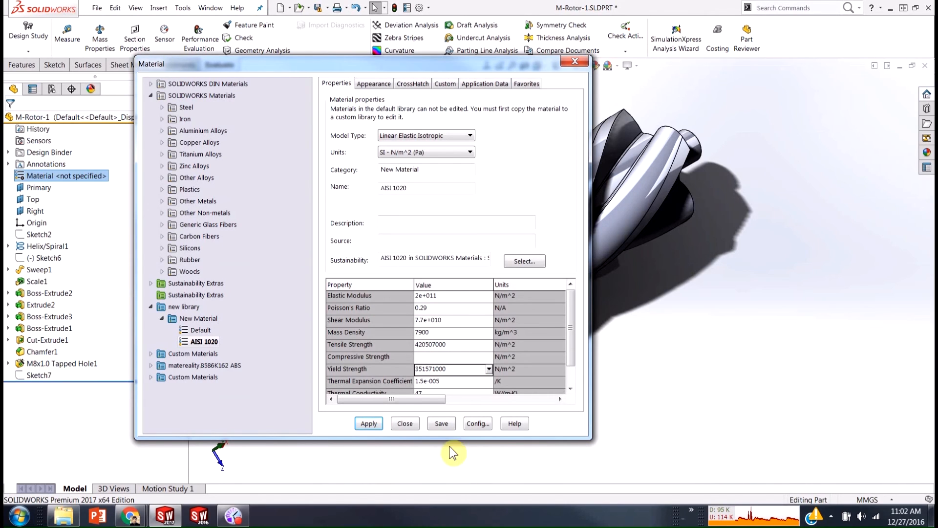
mouse_move(450, 445)
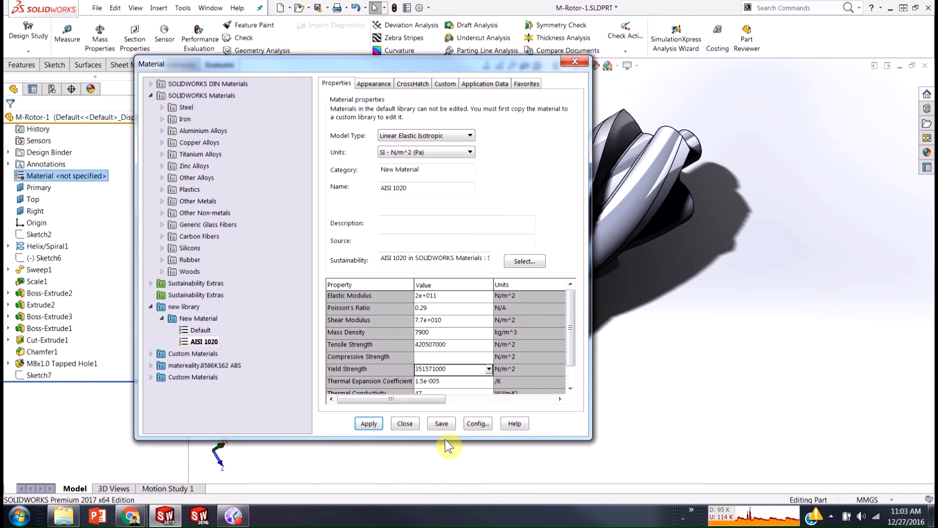
mouse_move(461, 442)
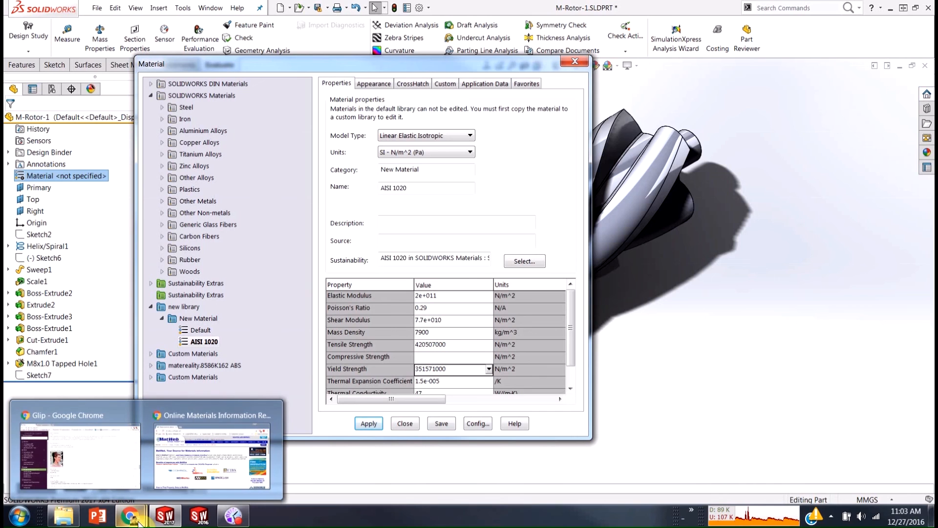
Bring up the MatWeb Chrome window and maximize it.
left_click(210, 455)
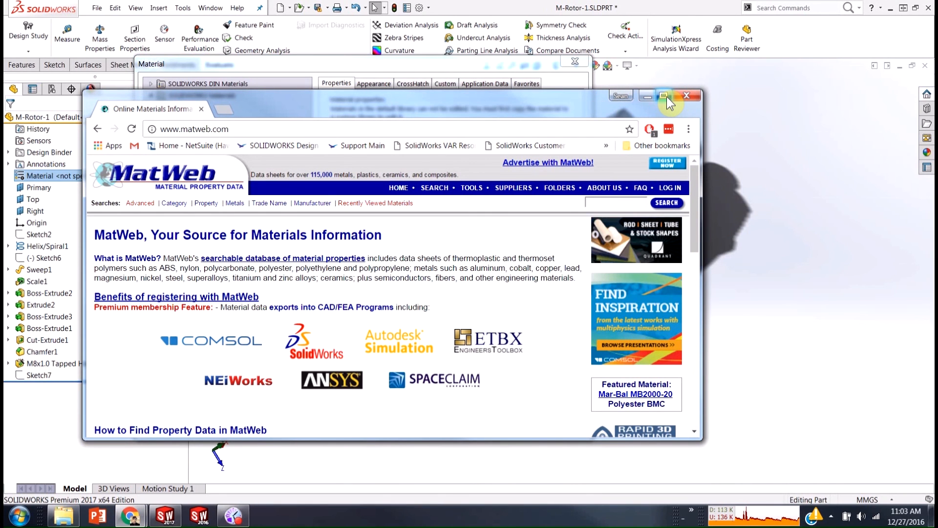
left_click(663, 95)
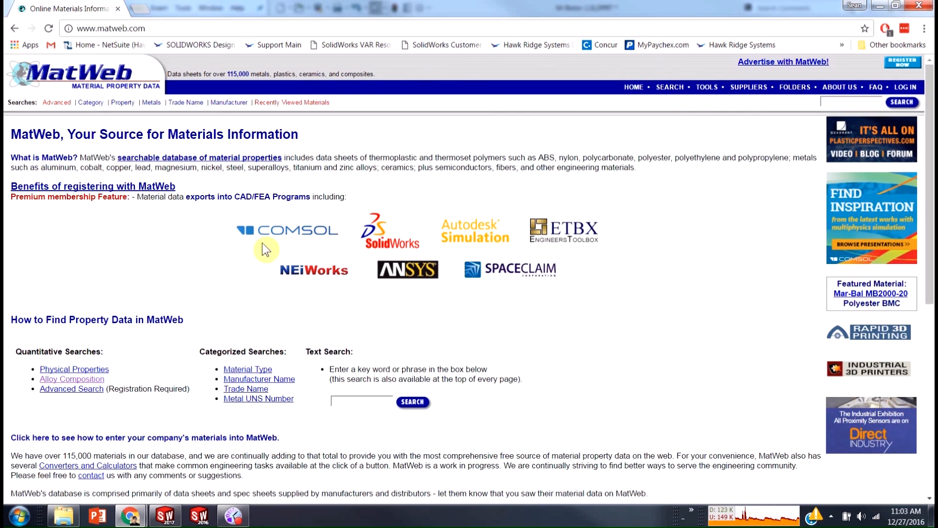
mouse_move(195, 266)
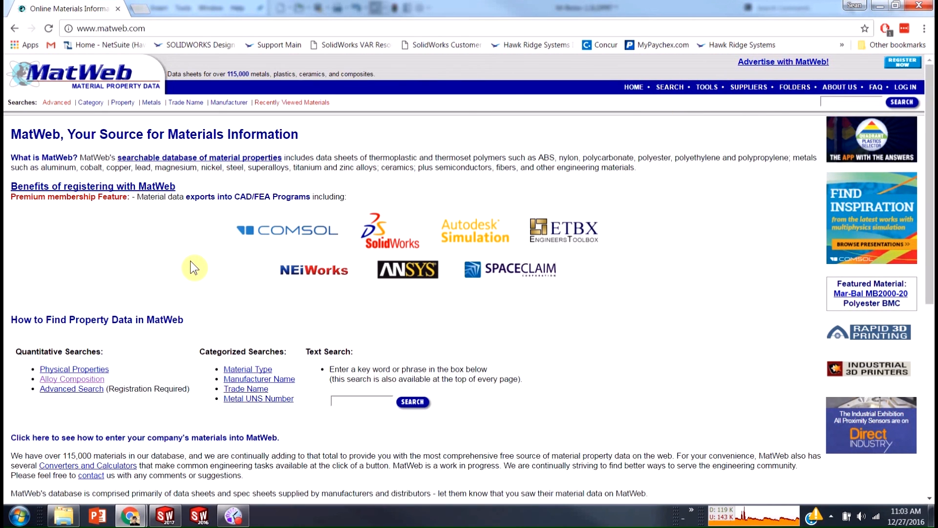